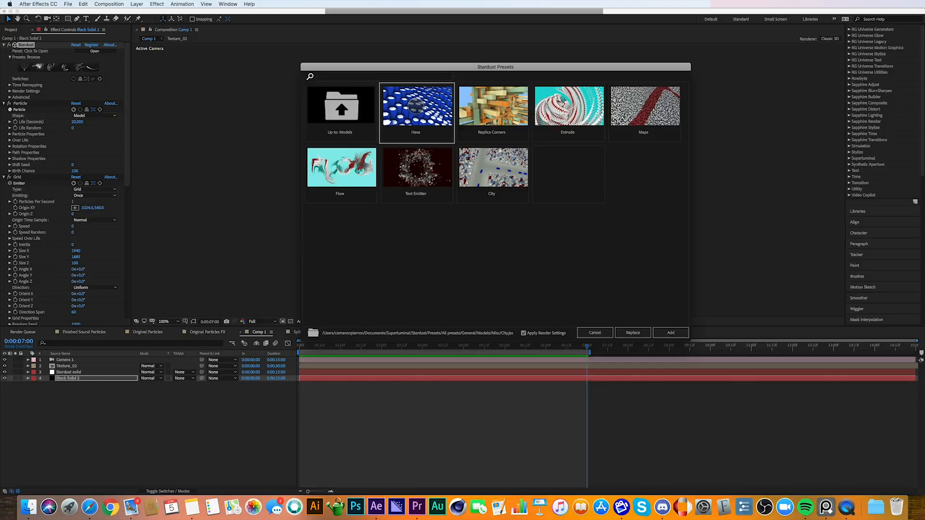
Step: Apply the Hexa Stardust preset to Black Solid 1 from the Presets browser
{"action": "left_click", "coordinate": [671, 332]}
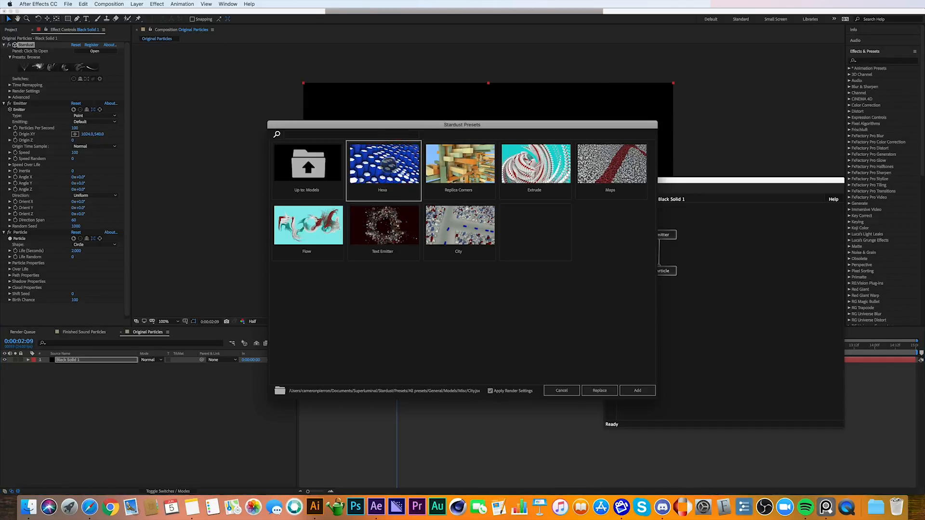
{"action": "left_click", "coordinate": [600, 391]}
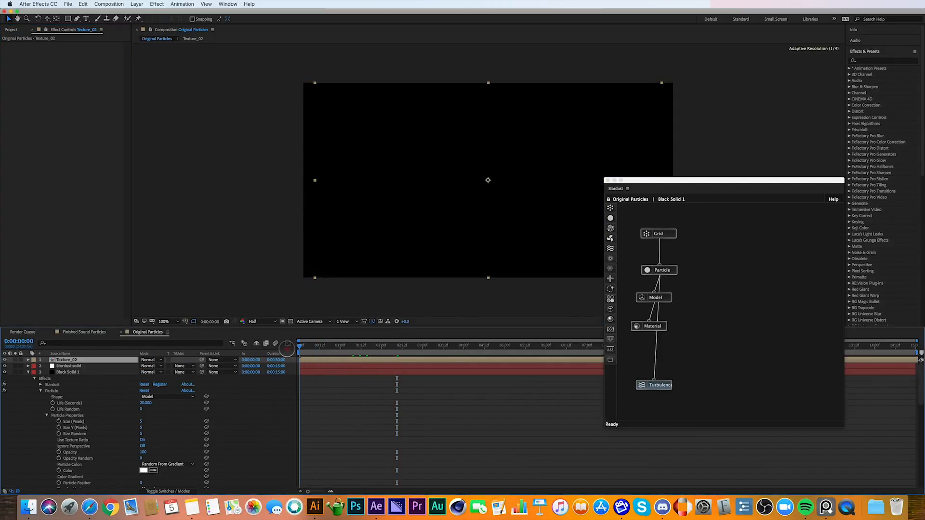
Step: Create Camera 1 via Layer > New > Camera, keeping the 135mm lens preset
{"action": "left_click", "coordinate": [68, 372]}
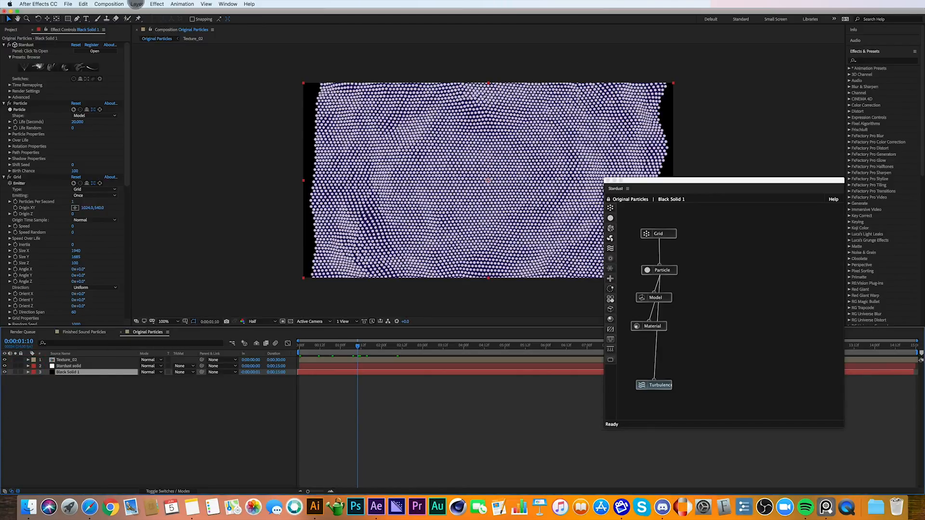
{"action": "left_click", "coordinate": [140, 3]}
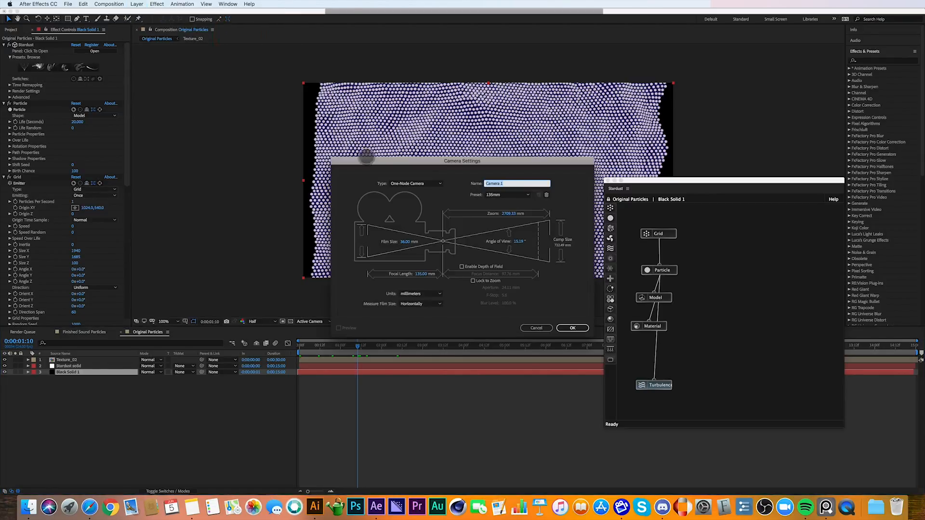
{"action": "left_click", "coordinate": [507, 194]}
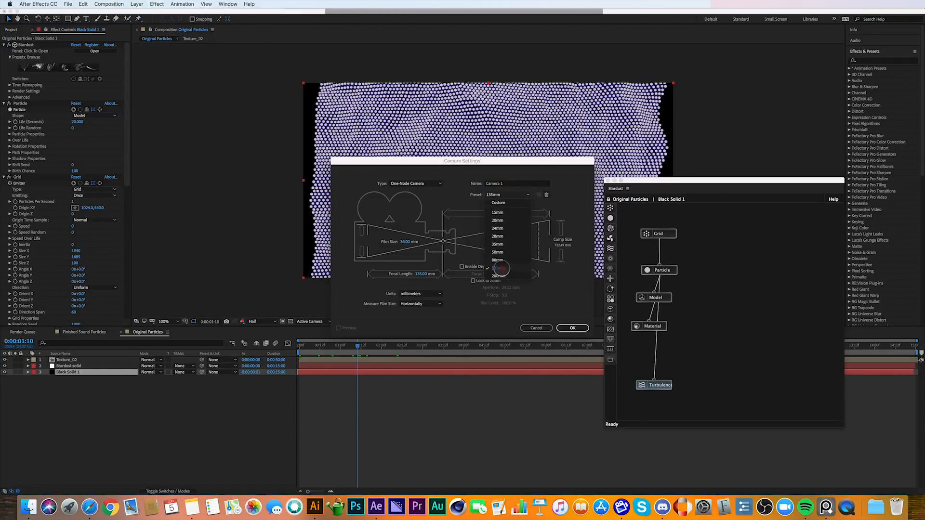
{"action": "left_click", "coordinate": [497, 268]}
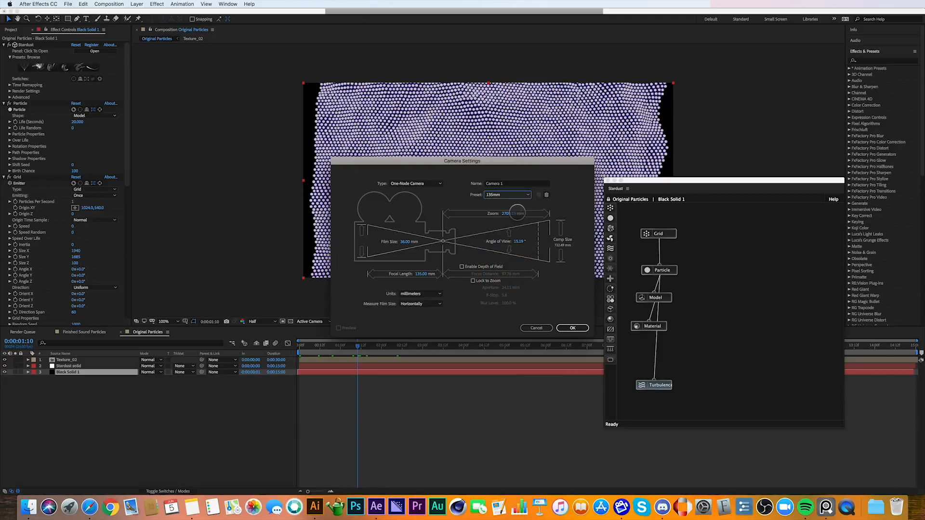
{"action": "left_click", "coordinate": [572, 327]}
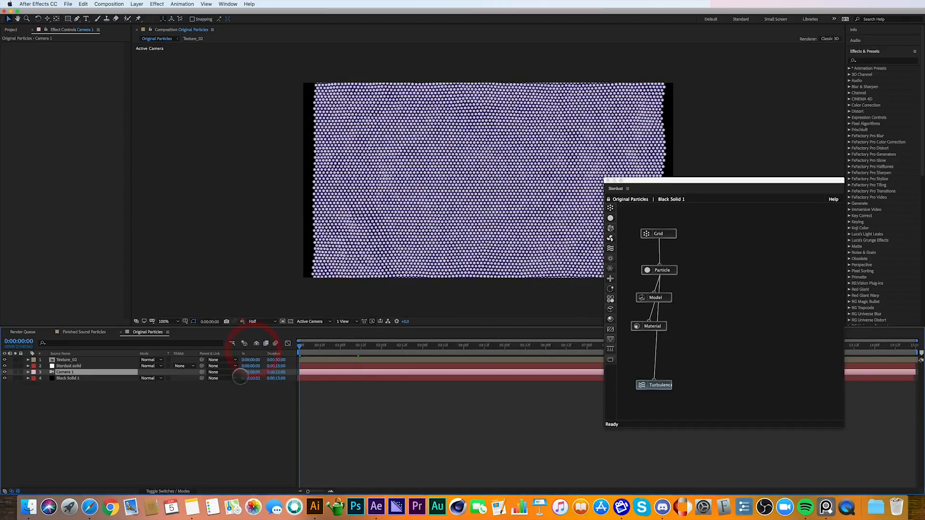
Step: Set Camera 1's position to 1075, 1350, -72 in the timeline transform fields
{"action": "left_click", "coordinate": [34, 372]}
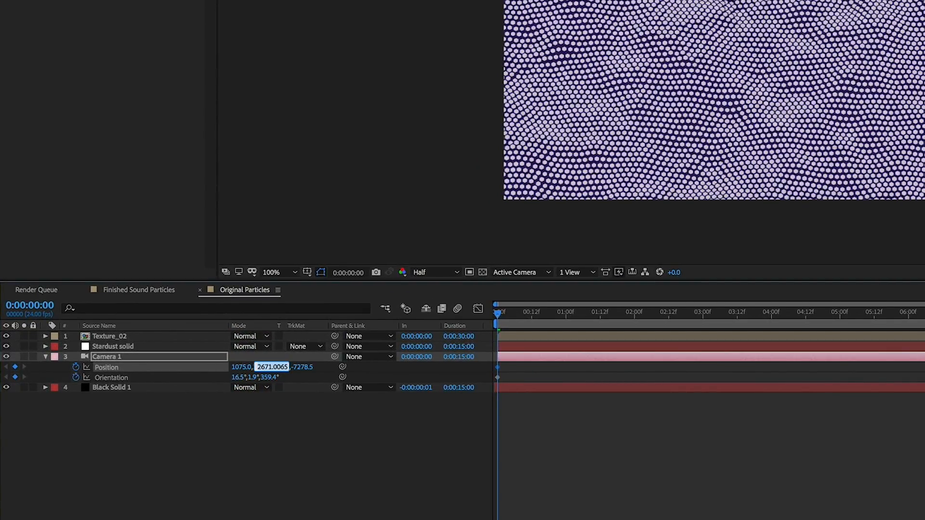
{"action": "type", "text": "1350.0"}
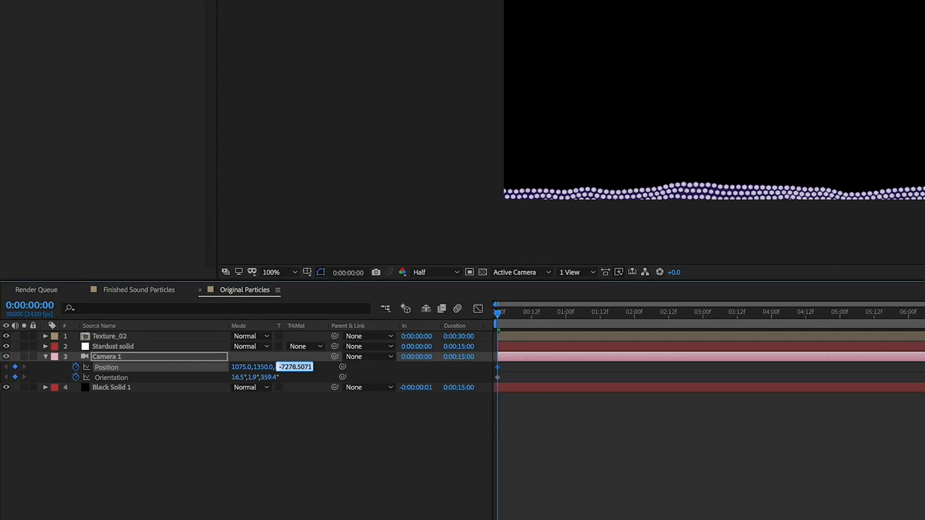
{"action": "type", "text": "-72"}
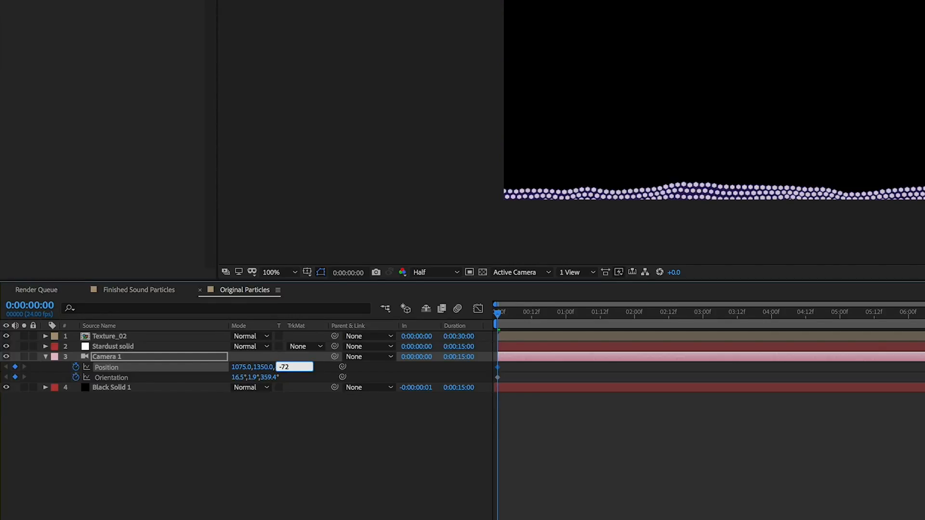
{"action": "type", "text": "85"}
{"action": "key", "text": "Enter"}
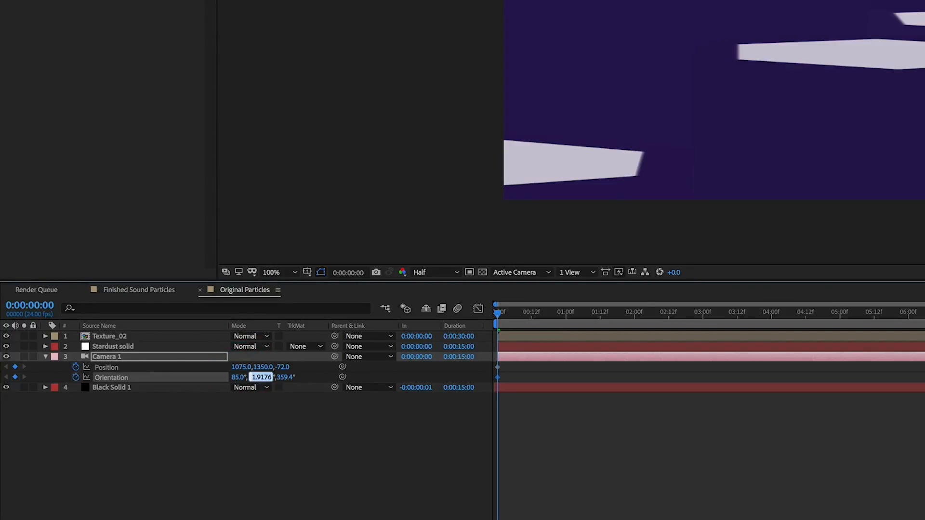
Step: Set Camera 1's orientation to about 85°, 0°, 359.43° so it looks across the tiles
{"action": "type", "text": "36"}
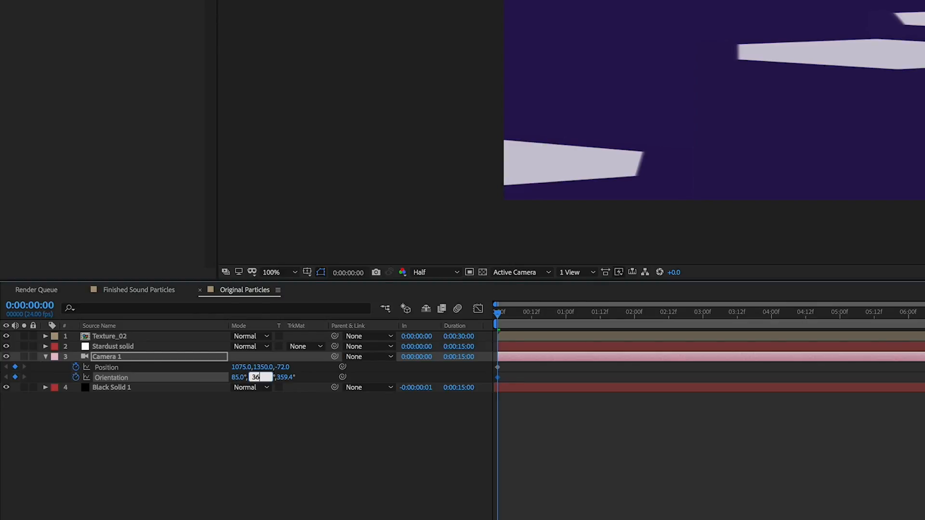
{"action": "type", "text": "359.4318"}
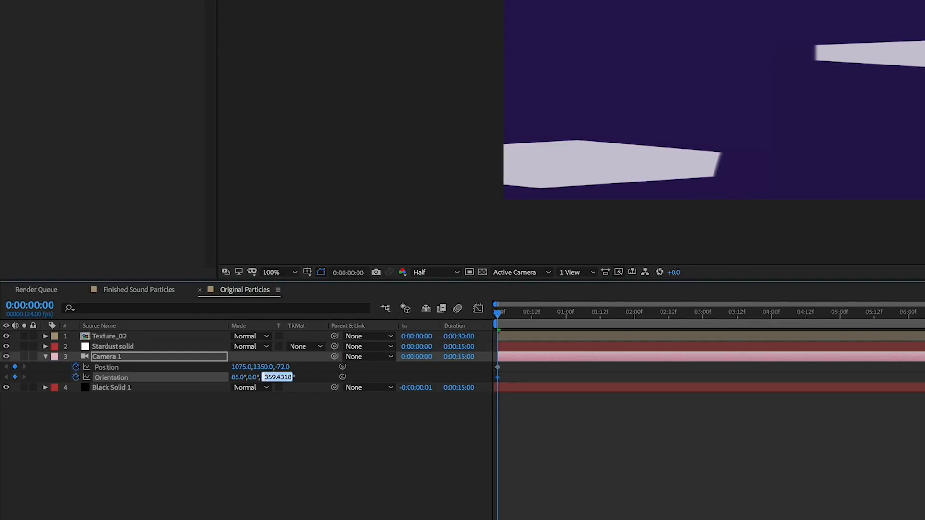
{"action": "type", "text": "10"}
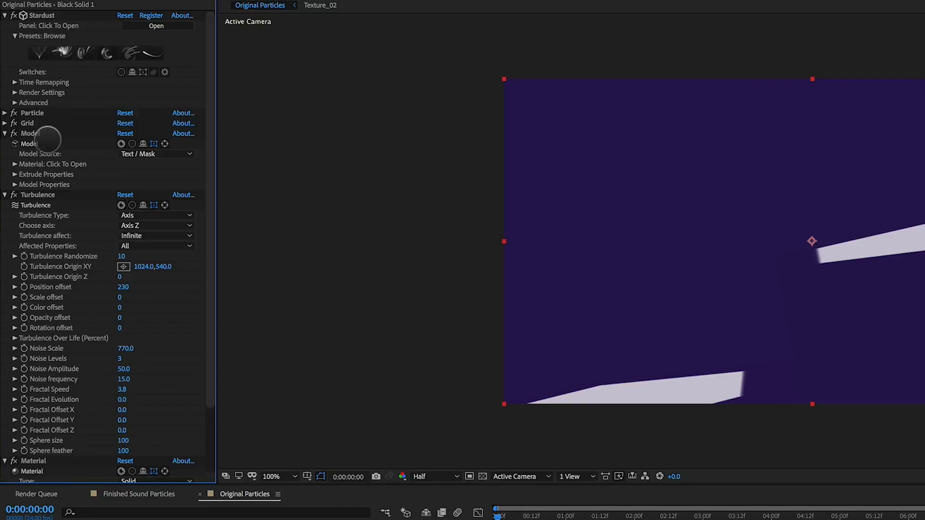
{"action": "mouse_move", "coordinate": [15, 164]}
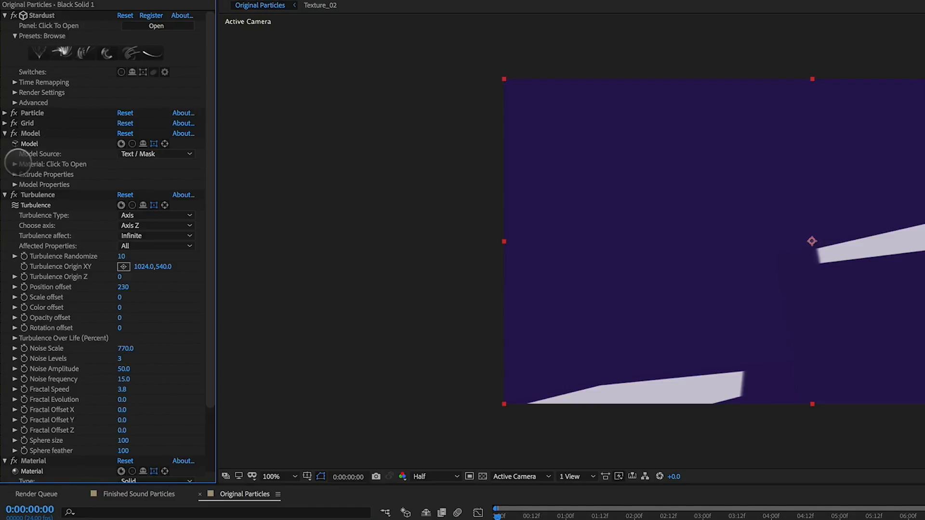
Step: Set the model's Extrude Depth to 100 and limit Turbulence to affect a Sphere
{"action": "left_click", "coordinate": [11, 175]}
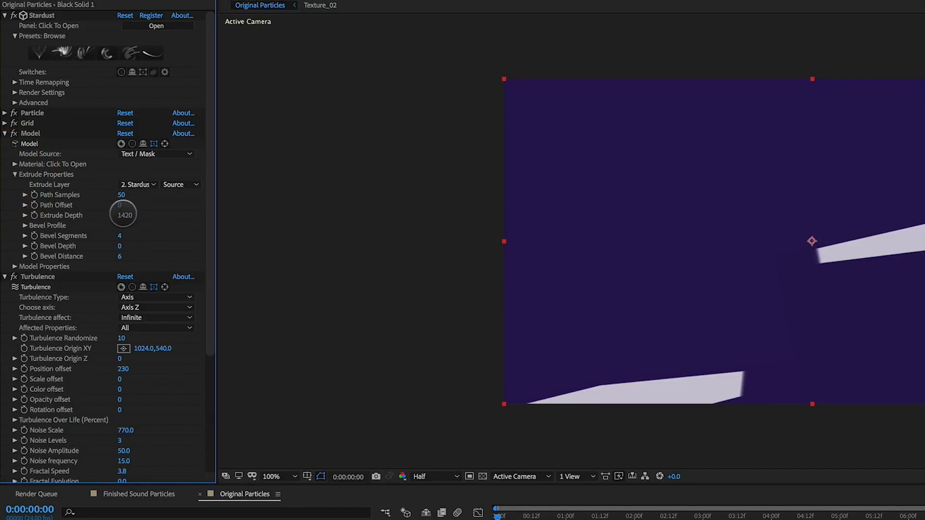
{"action": "type", "text": "100"}
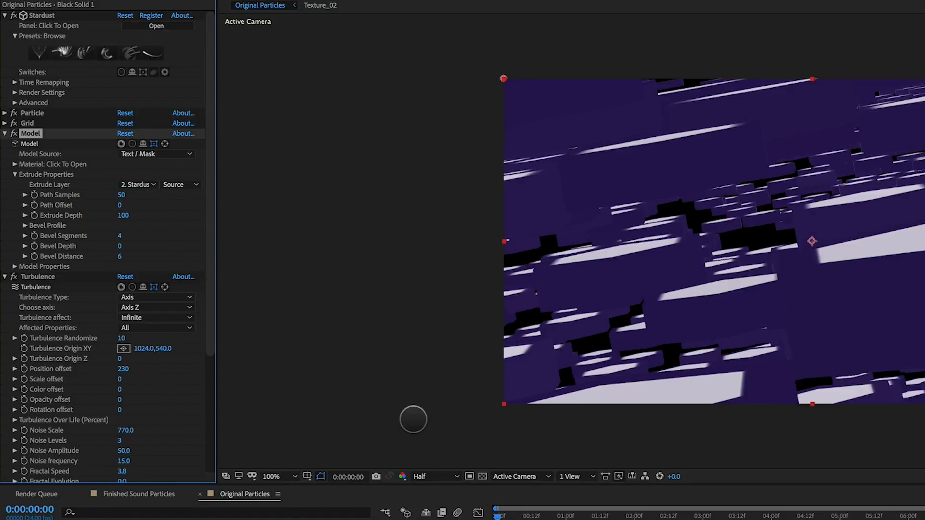
{"action": "left_click", "coordinate": [155, 318]}
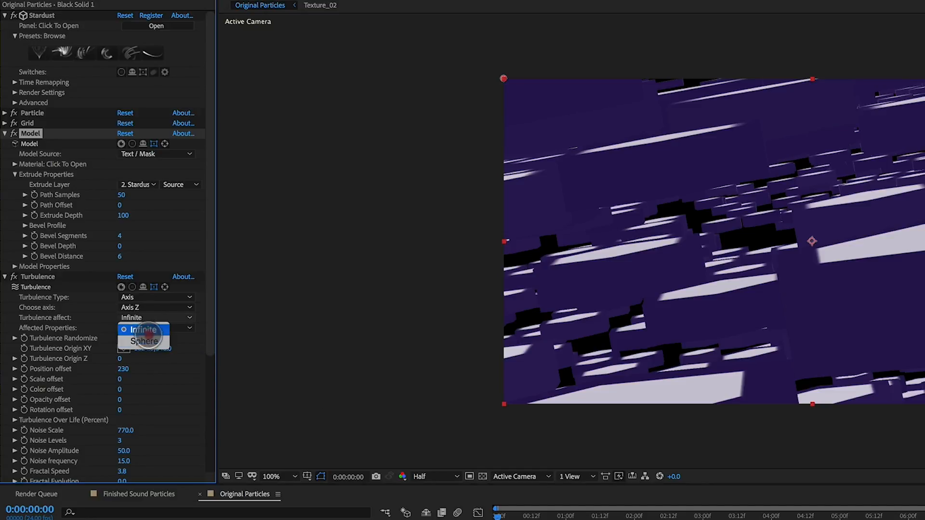
{"action": "left_click", "coordinate": [142, 341]}
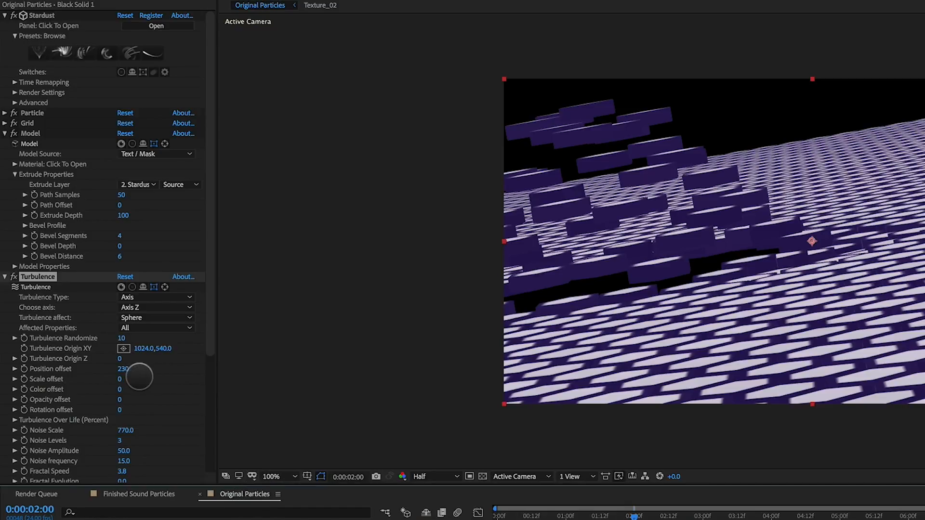
Step: Set Turbulence Randomize 100, Position offset 210, Noise Levels 1 and Sphere size 600
{"action": "left_click_drag", "start_coordinate": [122, 339], "coordinate": [157, 339]}
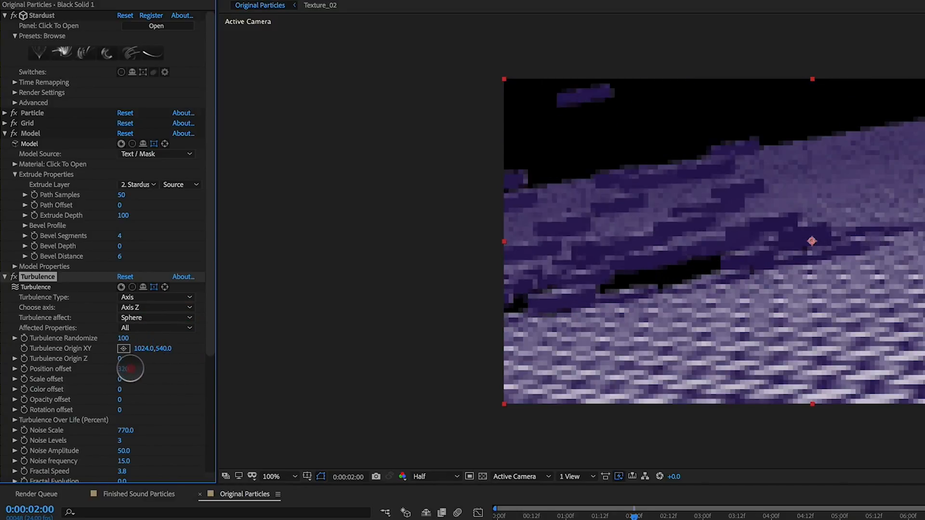
{"action": "left_click_drag", "start_coordinate": [136, 369], "coordinate": [122, 369]}
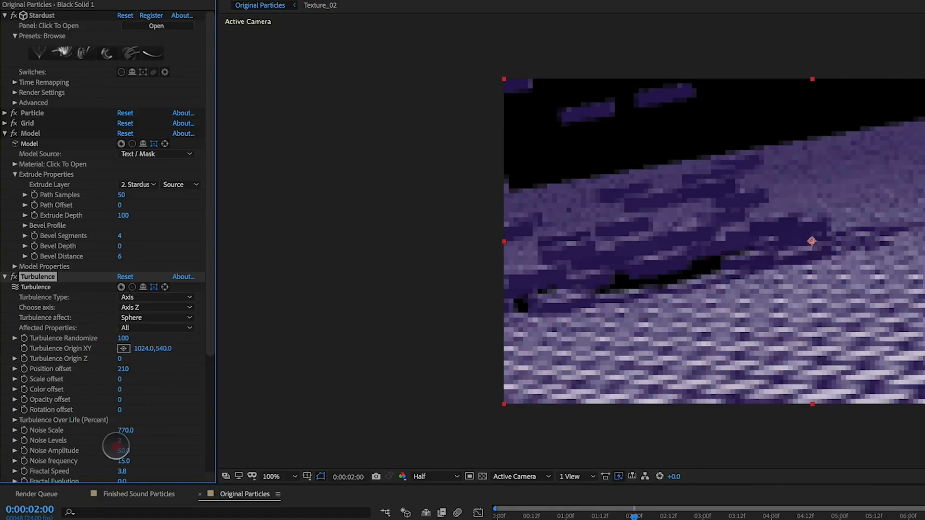
{"action": "left_click_drag", "start_coordinate": [117, 445], "coordinate": [127, 452]}
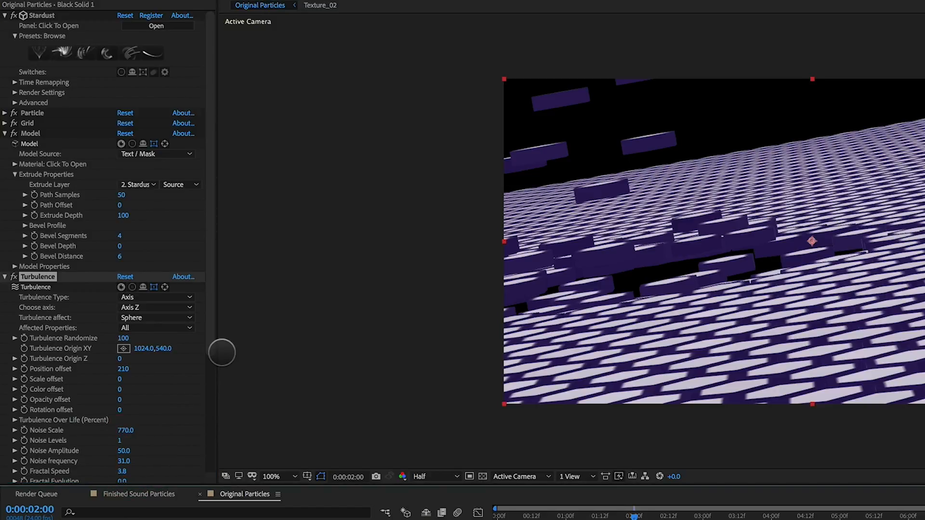
{"action": "scroll", "scroll_direction": "down", "scroll_amount": 3}
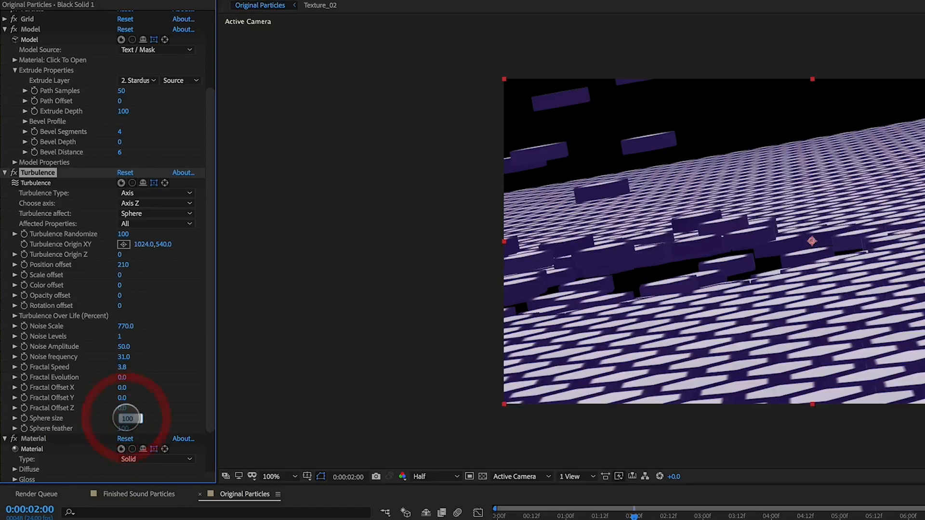
{"action": "type", "text": "600"}
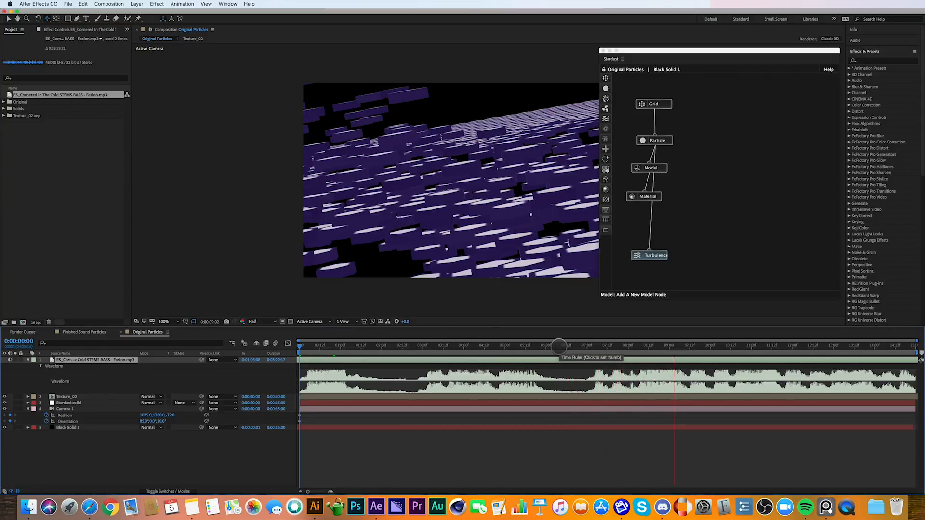
Step: Return to the comp start and convert the bass audio to keyframes via the Animation menu
{"action": "left_click", "coordinate": [759, 353]}
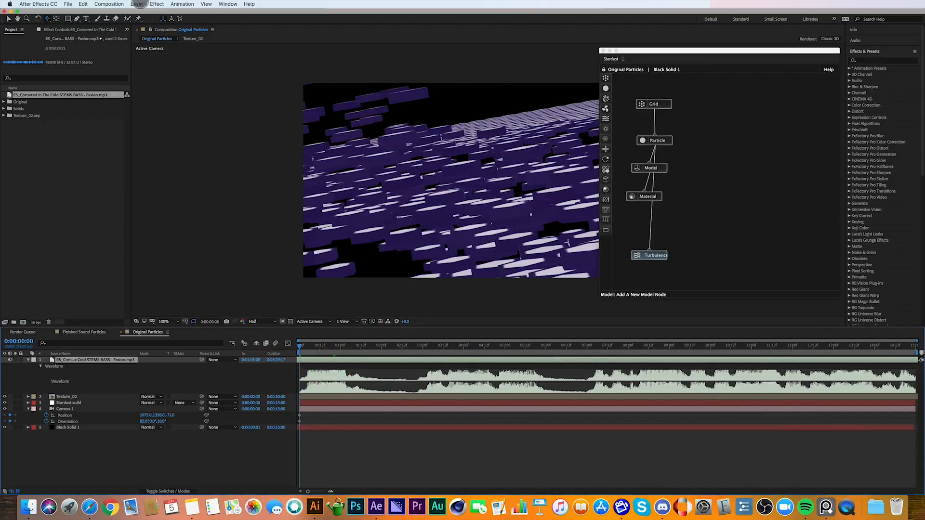
{"action": "left_click", "coordinate": [181, 4]}
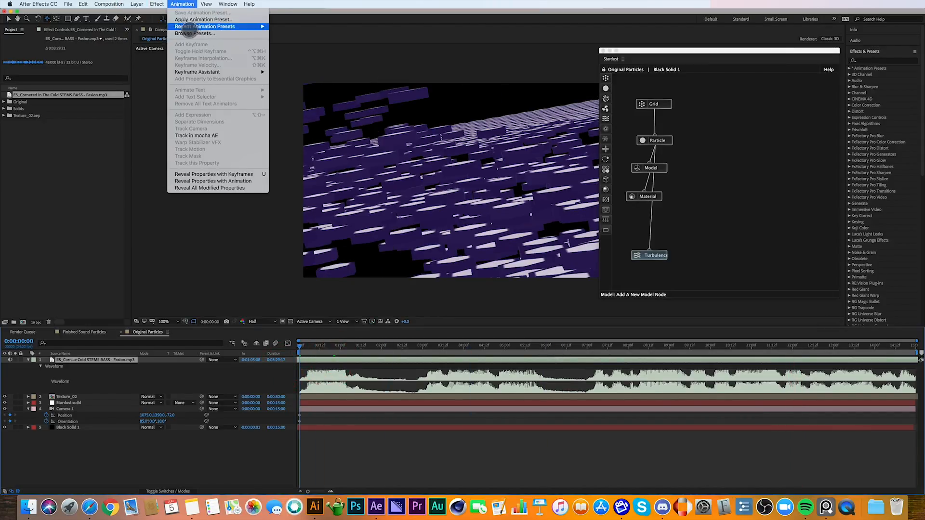
{"action": "left_click", "coordinate": [198, 19]}
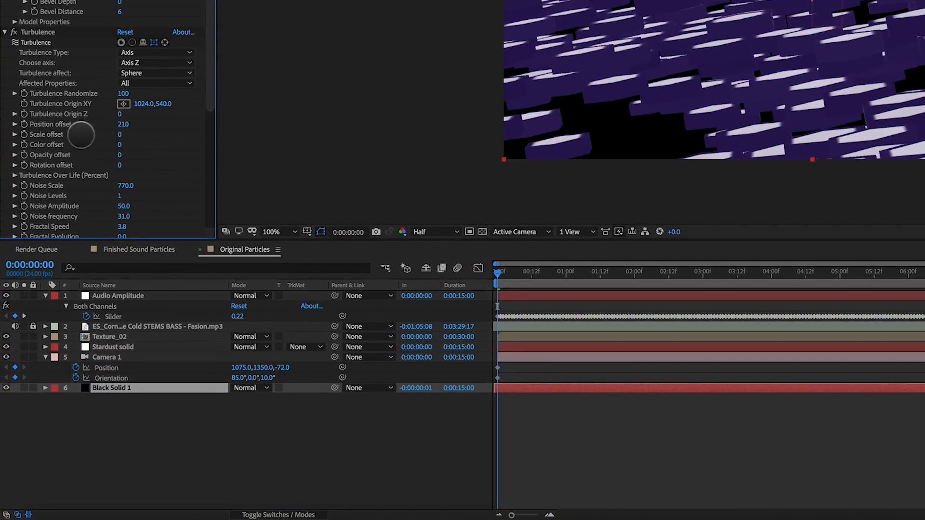
Step: Add an ease(t, tMin, tMax, value1, value2) expression to Turbulence Position offset
{"action": "right_click", "coordinate": [46, 123]}
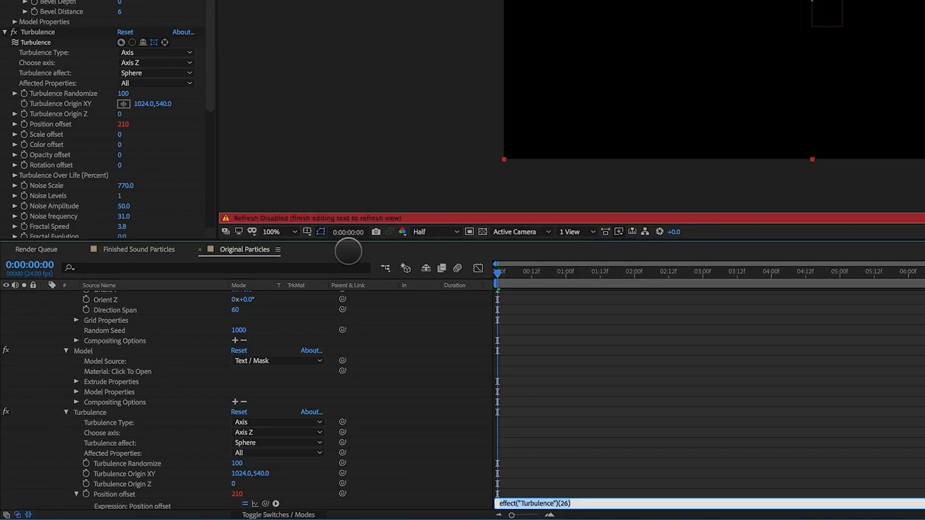
{"action": "left_click", "coordinate": [266, 503]}
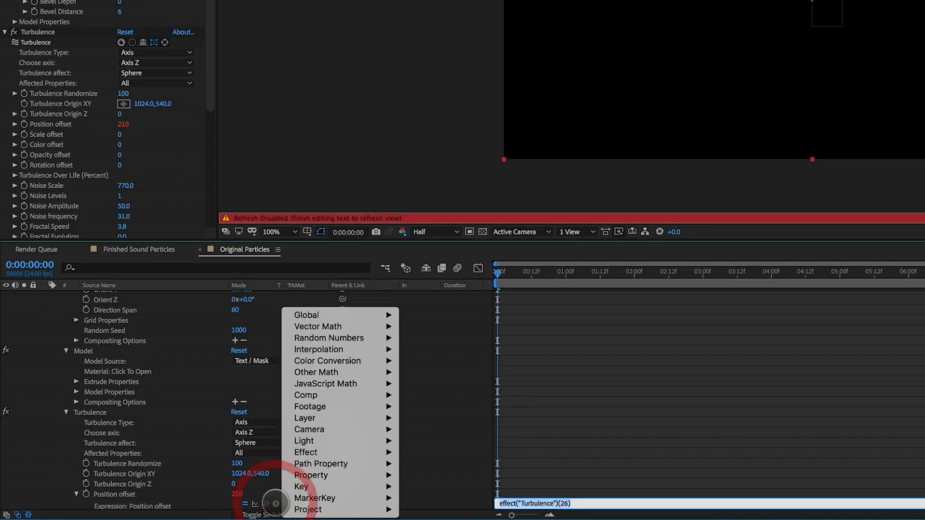
{"action": "mouse_move", "coordinate": [334, 350]}
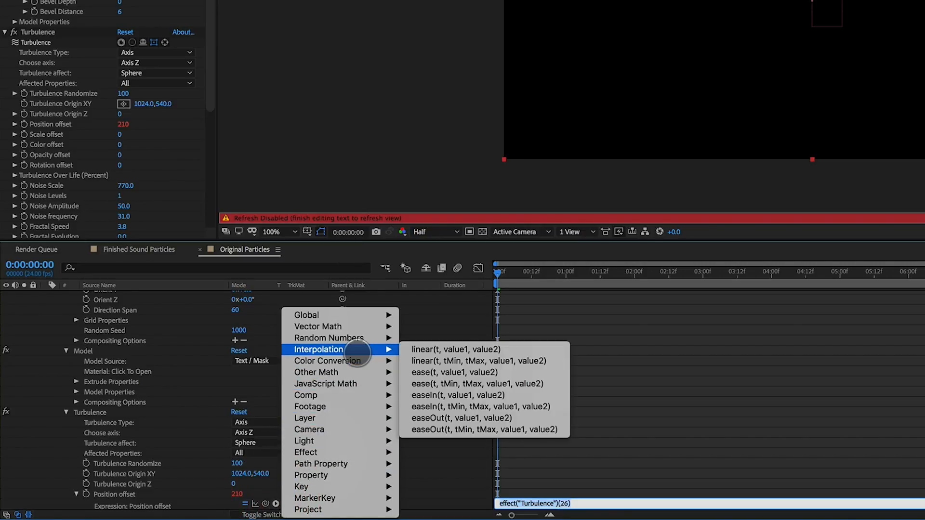
{"action": "mouse_move", "coordinate": [454, 383]}
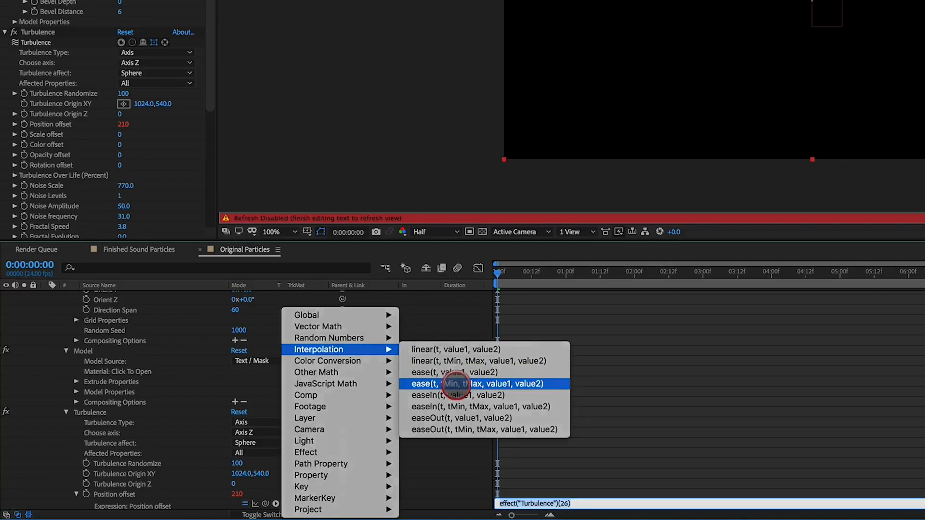
{"action": "left_click", "coordinate": [480, 383]}
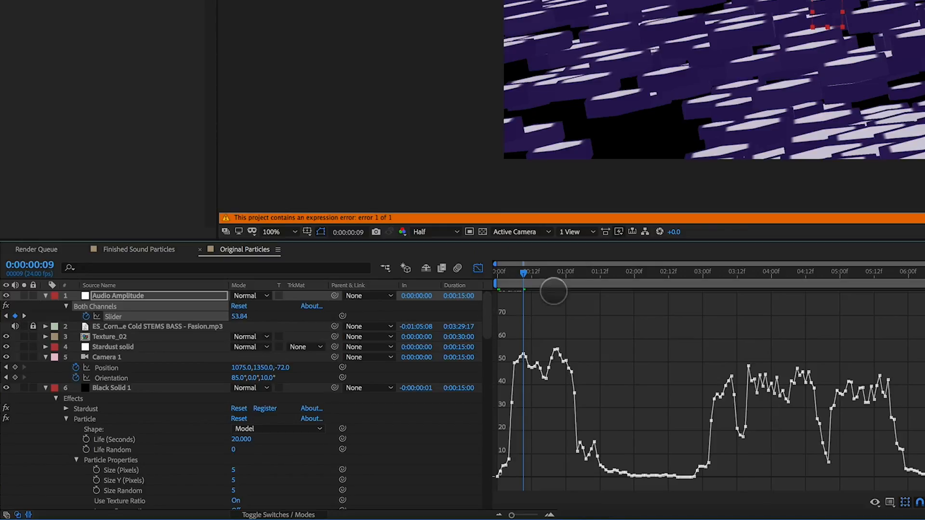
Step: Inspect the Audio Amplitude Slider graph and feed the Slider into the ease expression
{"action": "left_click_drag", "start_coordinate": [553, 289], "coordinate": [523, 275]}
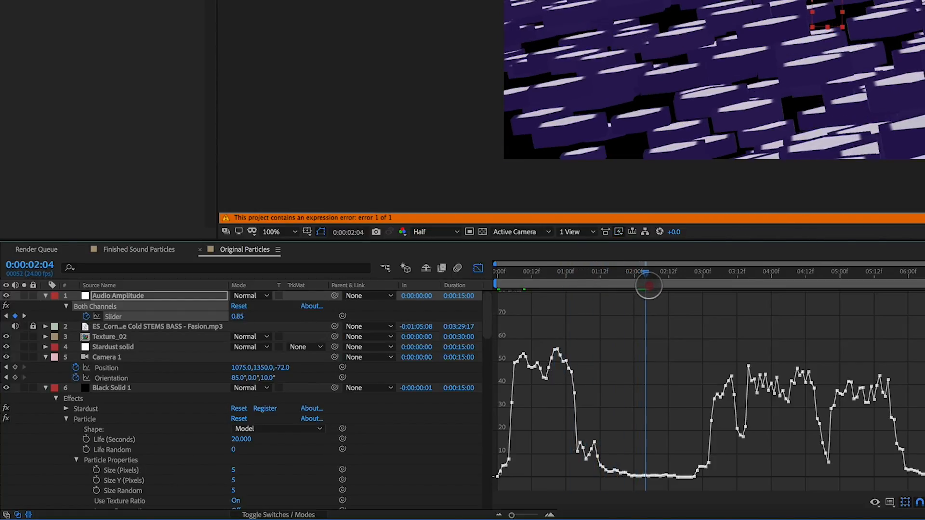
{"action": "left_click_drag", "start_coordinate": [648, 285], "coordinate": [751, 285]}
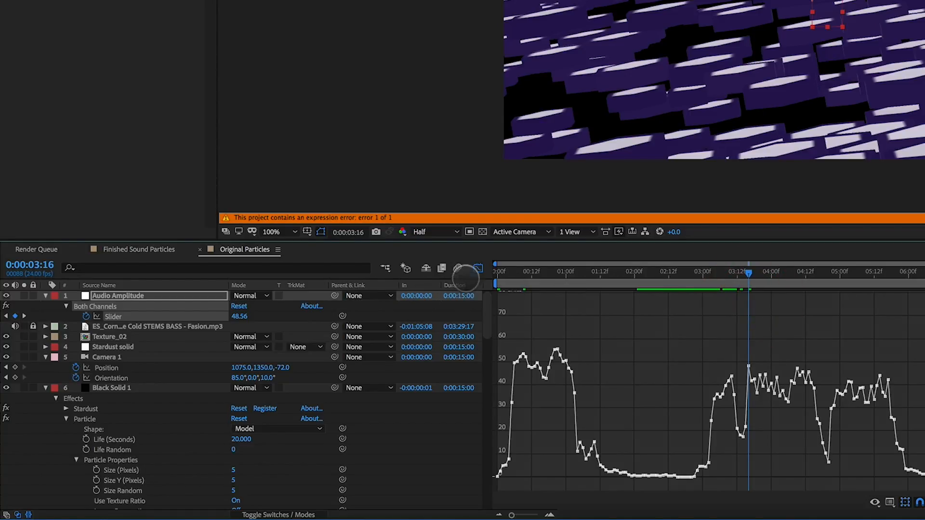
{"action": "left_click", "coordinate": [477, 269]}
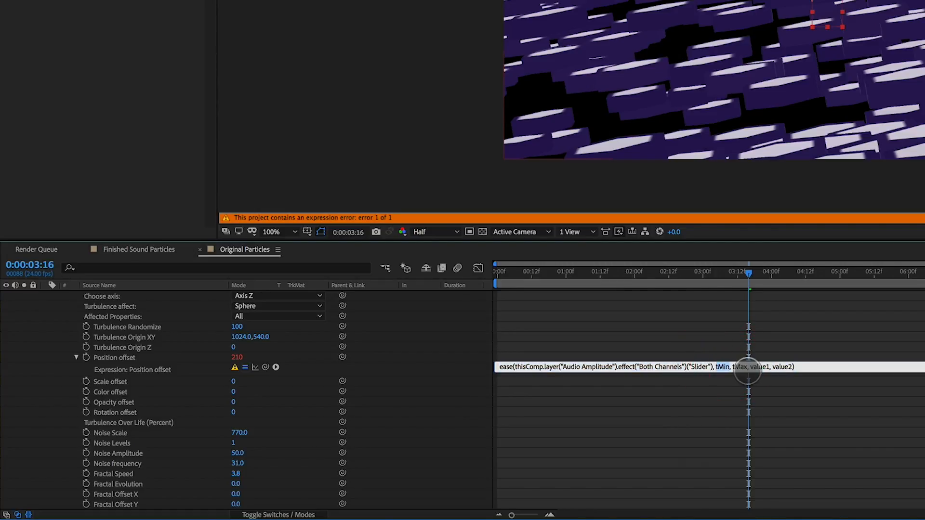
Step: Replace tMin and tMax with 0 and 5 in the ease expression
{"action": "type", "text": "0"}
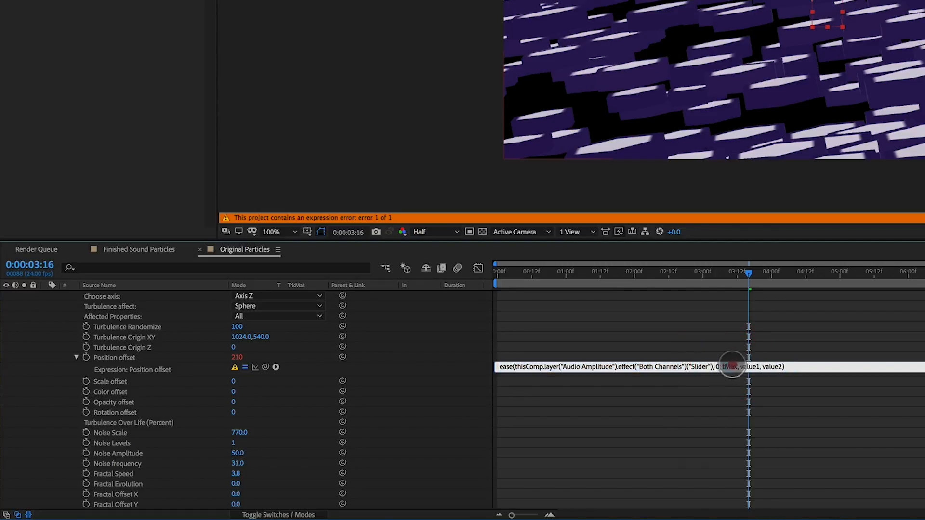
{"action": "type", "text": "5"}
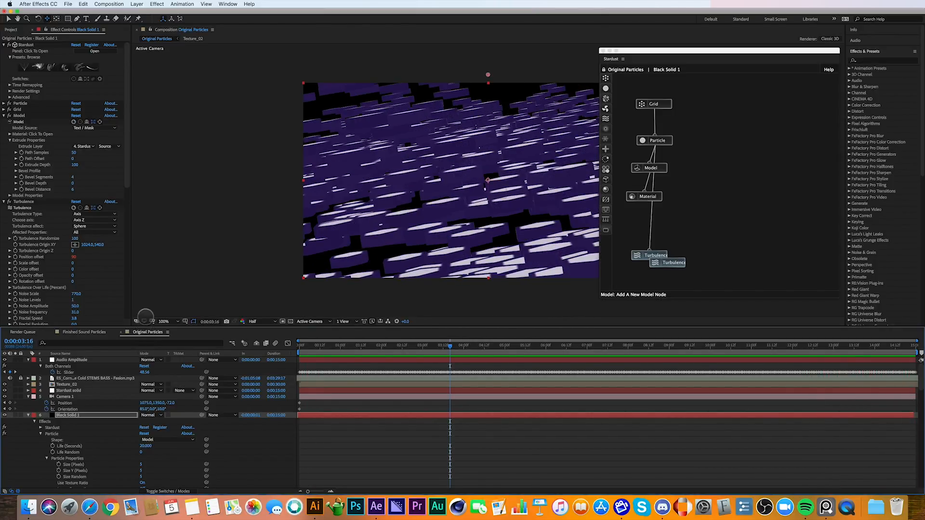
Step: Create pink Spot Light 1 and Spot Light 2 via Layer > New > Light and reveal their transforms
{"action": "left_click", "coordinate": [137, 4]}
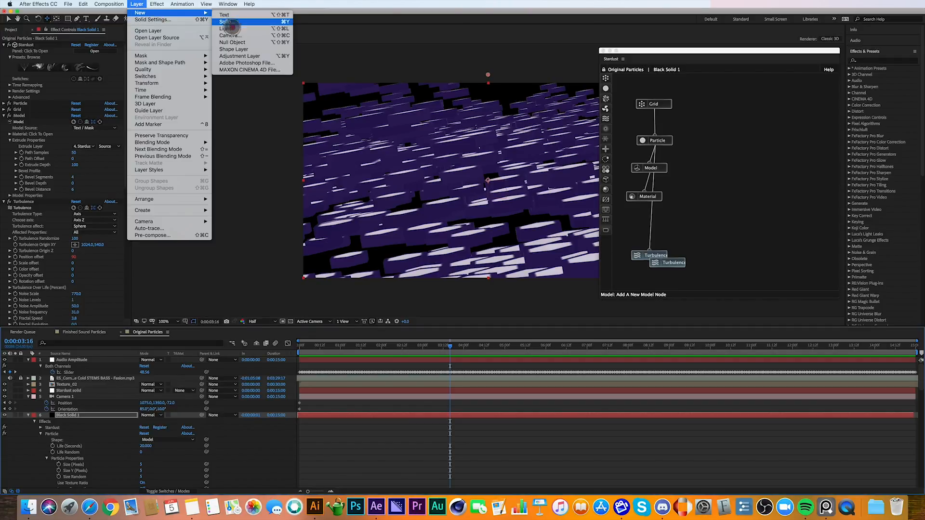
{"action": "left_click", "coordinate": [226, 28]}
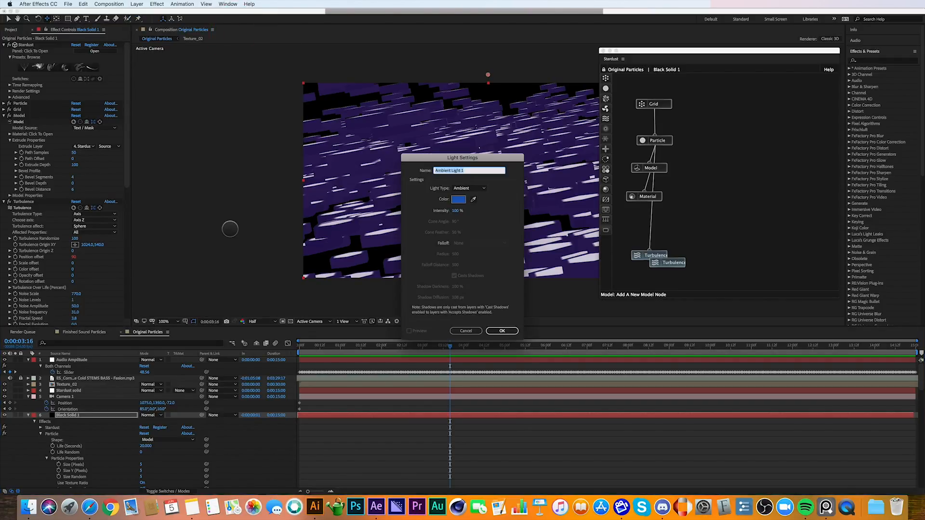
{"action": "left_click", "coordinate": [469, 188]}
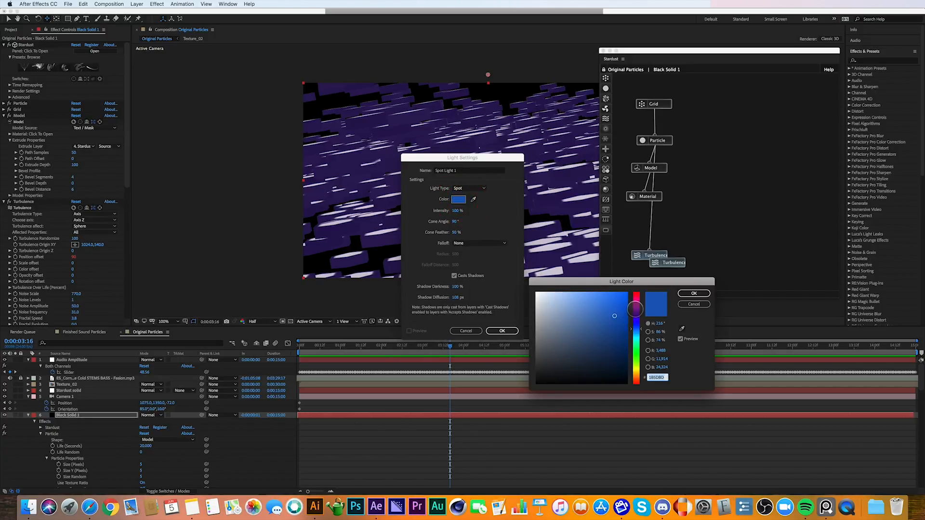
{"action": "left_click", "coordinate": [583, 299]}
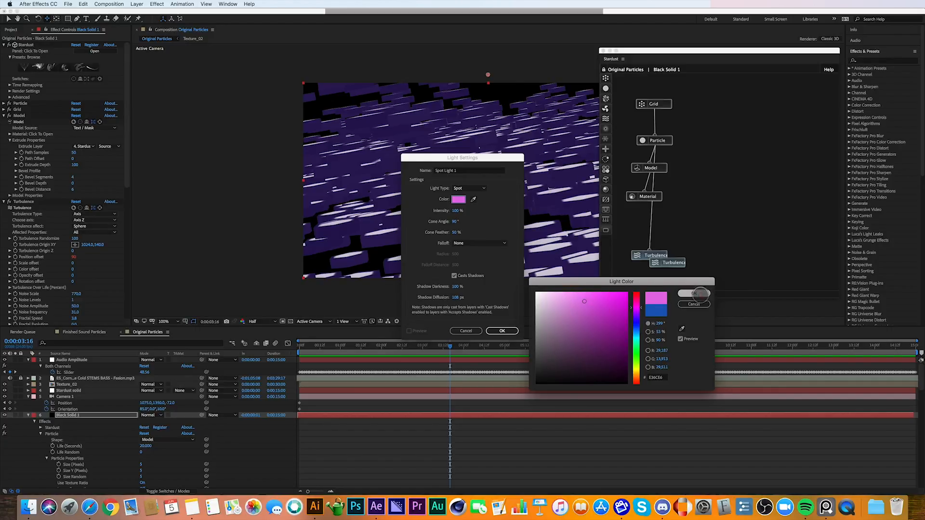
{"action": "left_click", "coordinate": [502, 331]}
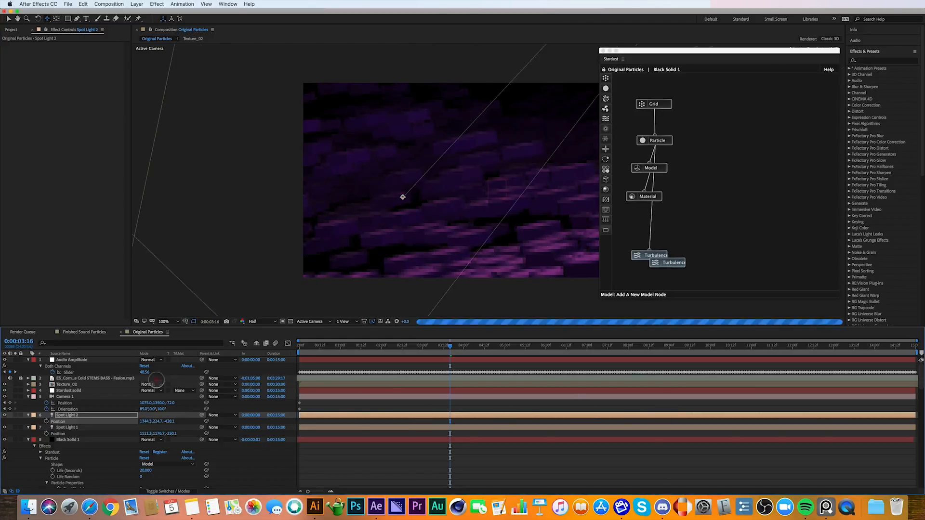
{"action": "left_click", "coordinate": [28, 416]}
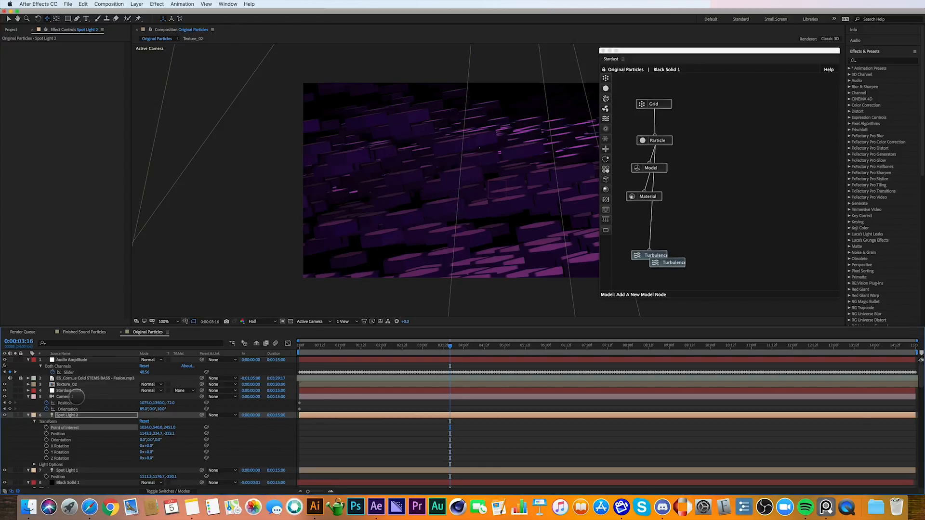
Step: Create an adjustment layer named Camera Blur and apply Camera Lens Blur to it
{"action": "left_click", "coordinate": [127, 4]}
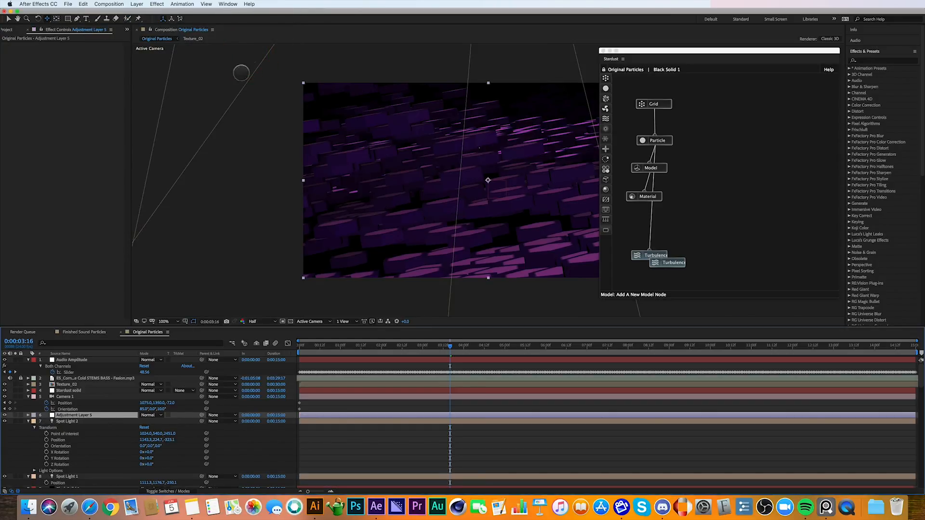
{"action": "double_click", "coordinate": [77, 414]}
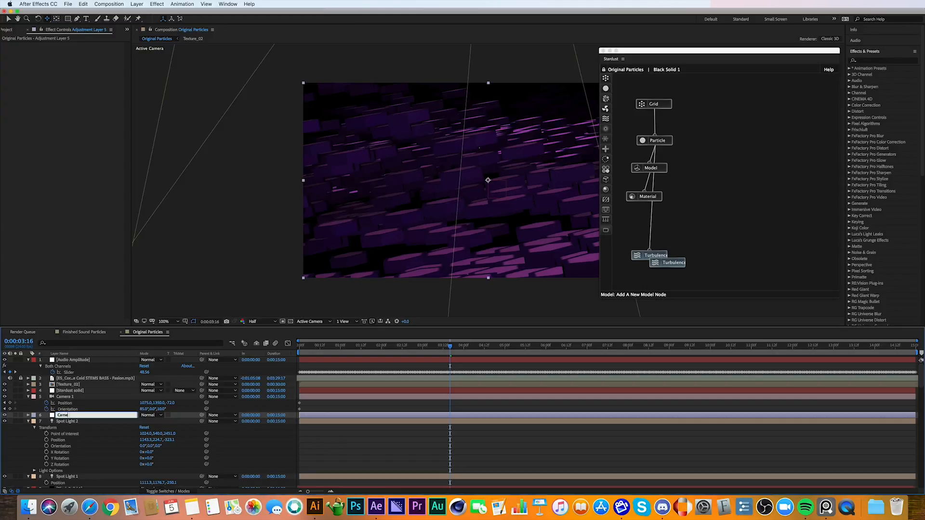
{"action": "type", "text": "Camera Blur"}
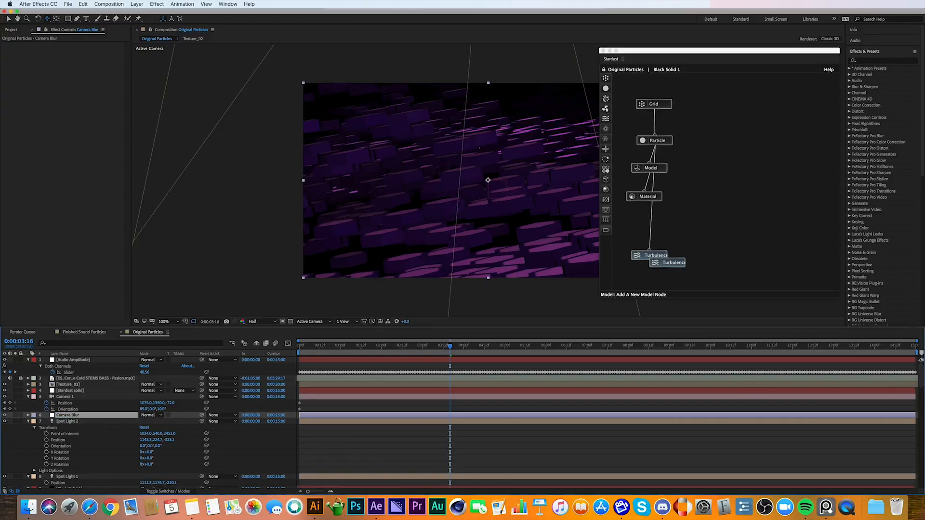
{"action": "left_click", "coordinate": [155, 4]}
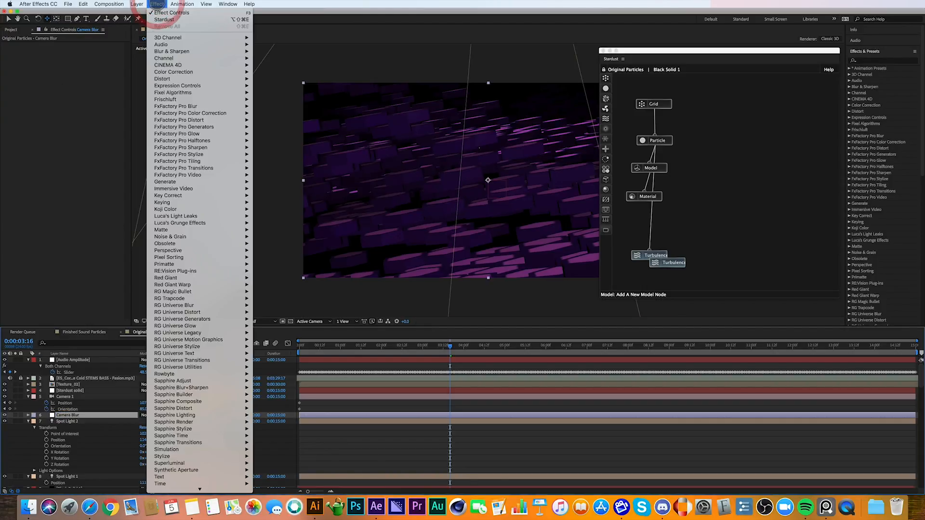
{"action": "mouse_move", "coordinate": [171, 52]}
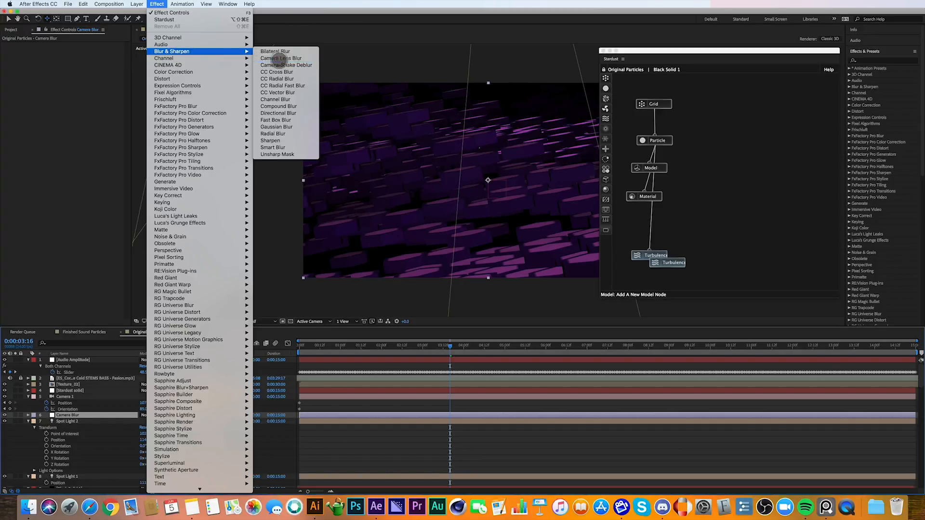
{"action": "left_click", "coordinate": [281, 57]}
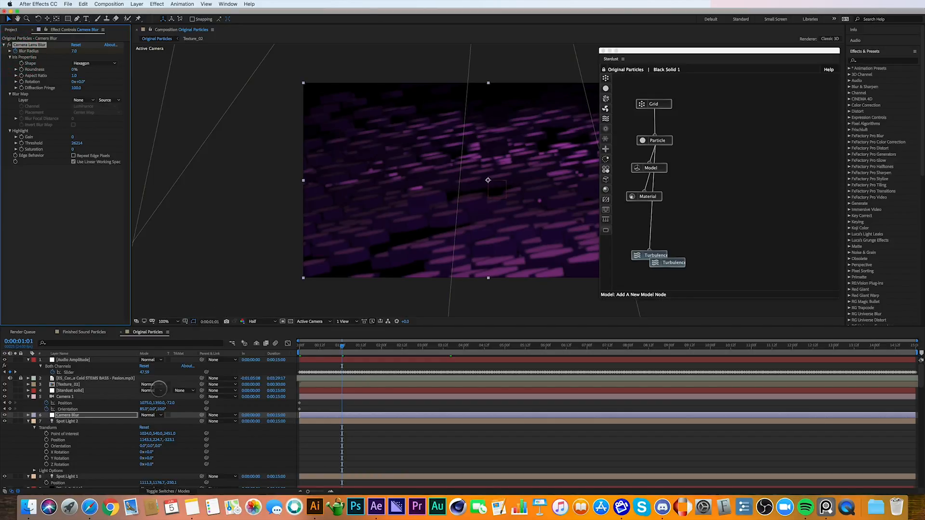
Step: Raise the Blur Radius and add keyframes for it at several later moments on the timeline
{"action": "left_click_drag", "start_coordinate": [341, 345], "coordinate": [361, 345]}
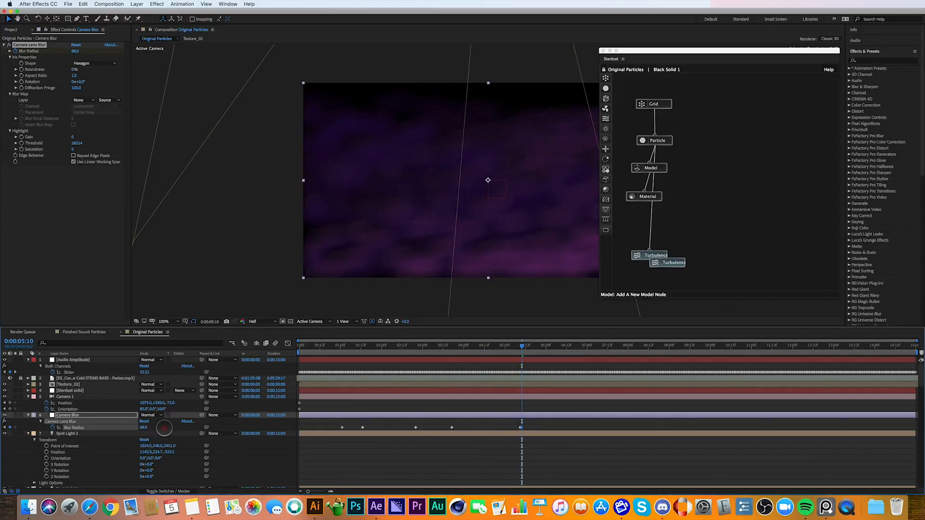
{"action": "left_click_drag", "start_coordinate": [521, 348], "coordinate": [533, 348]}
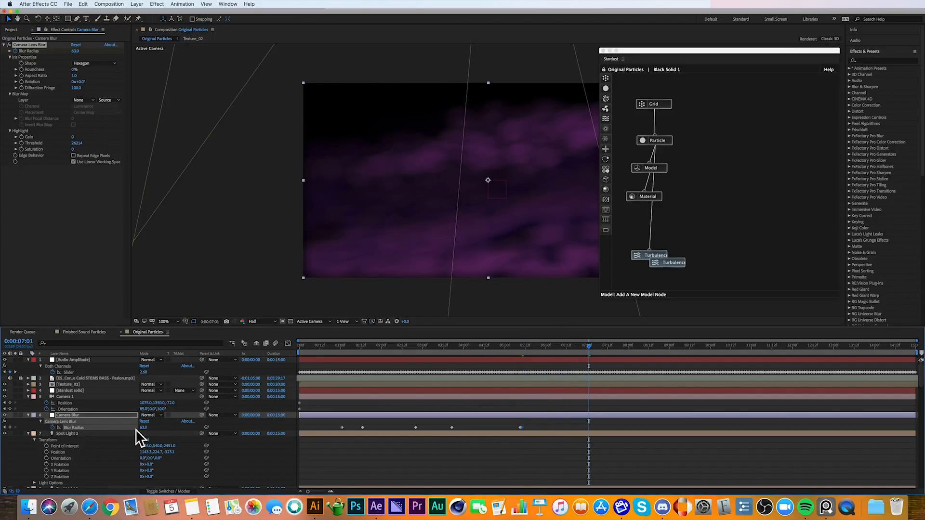
{"action": "left_click", "coordinate": [520, 346]}
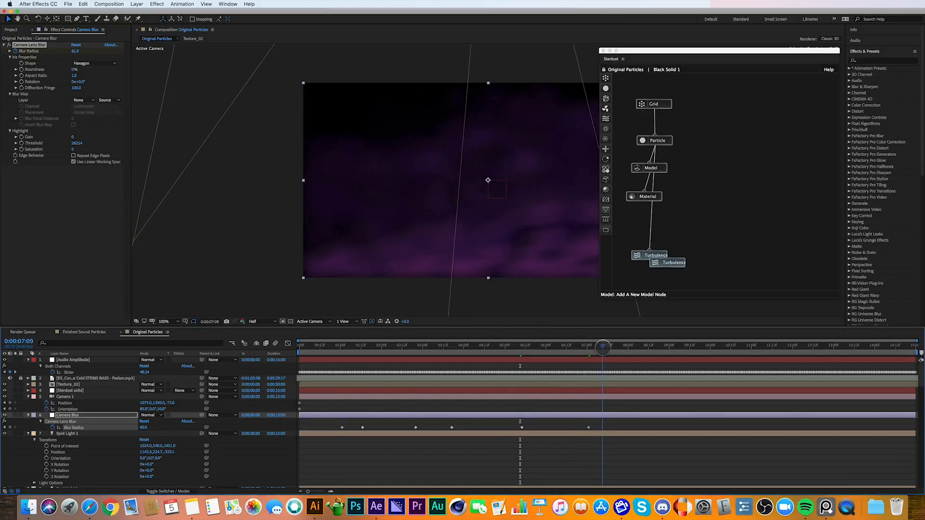
{"action": "left_click", "coordinate": [603, 349]}
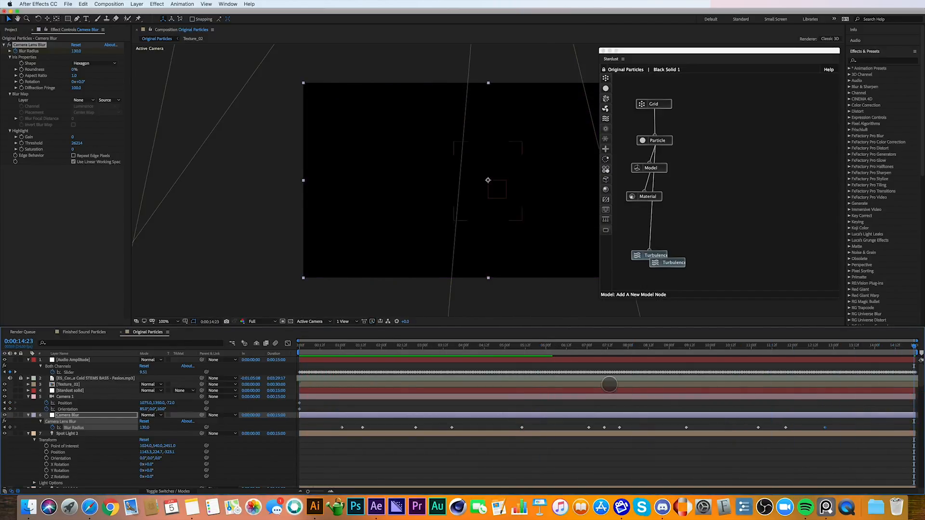
Step: Add a further Blur Radius keyframe near the end so the animation spans the whole timeline
{"action": "left_click", "coordinate": [898, 347]}
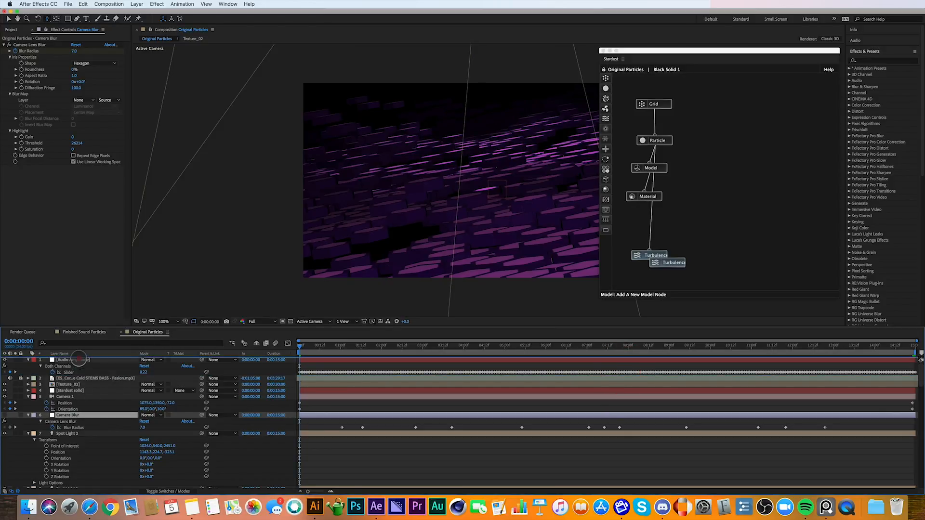
Step: Create a new adjustment layer and rename it Color Balance
{"action": "left_click", "coordinate": [134, 4]}
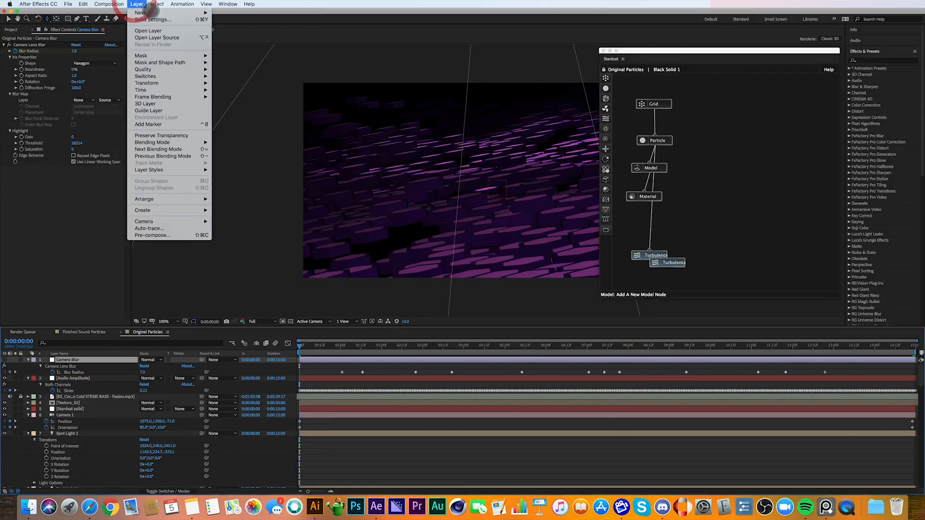
{"action": "left_click", "coordinate": [138, 12]}
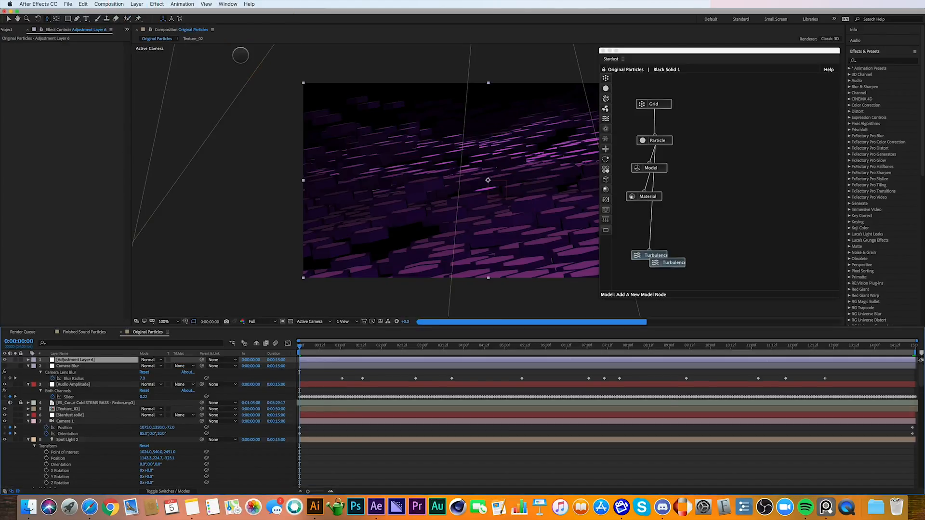
{"action": "double_click", "coordinate": [77, 360]}
{"action": "type", "text": "Color Balance"}
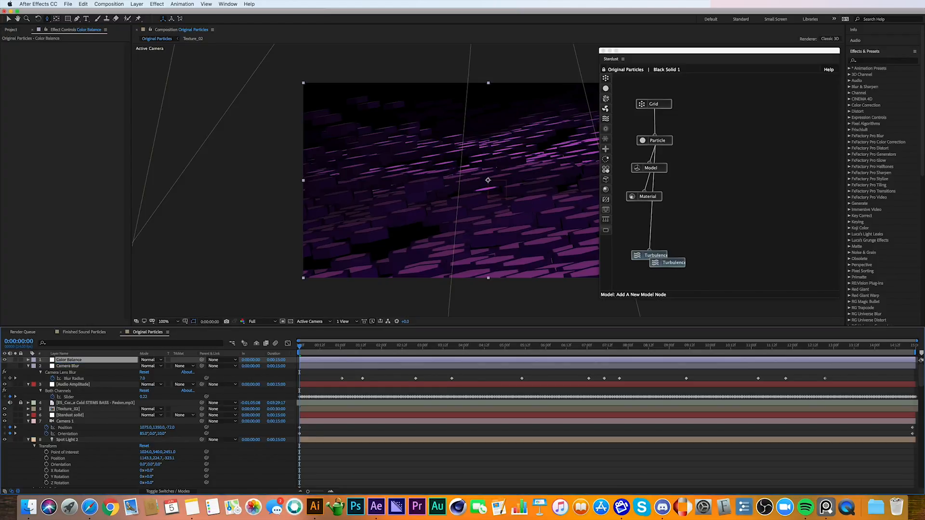
Step: Apply Color Balance and raise its Shadow and Highlight Blue Balance toward blue-violet
{"action": "left_click", "coordinate": [156, 3]}
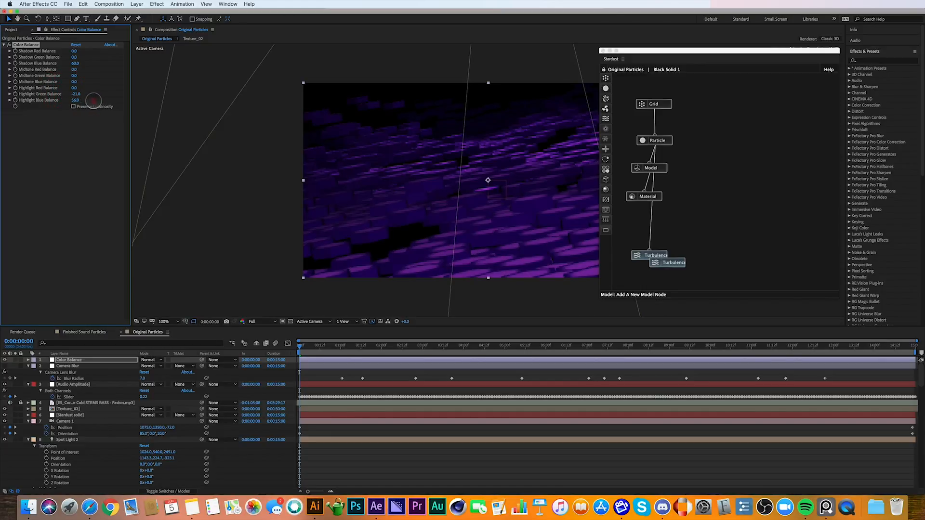
{"action": "left_click_drag", "start_coordinate": [99, 99], "coordinate": [99, 92]}
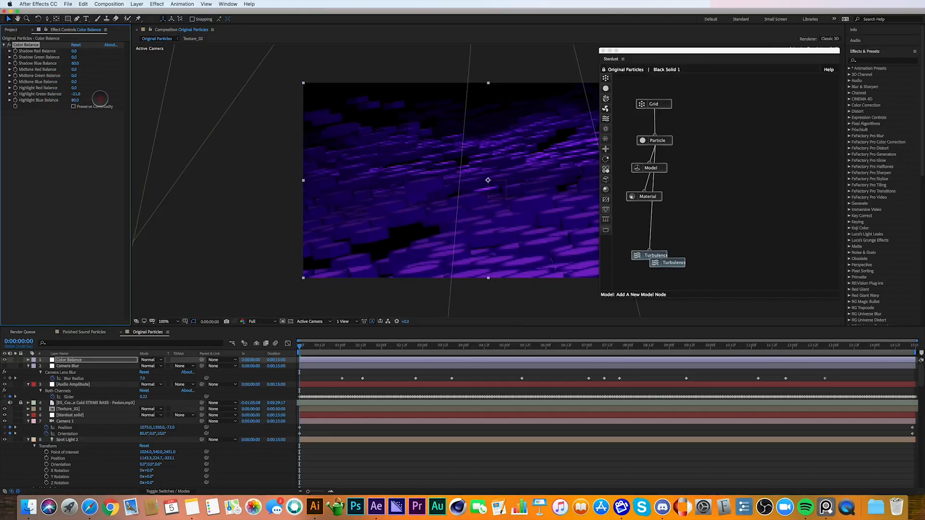
{"action": "left_click_drag", "start_coordinate": [100, 98], "coordinate": [100, 94]}
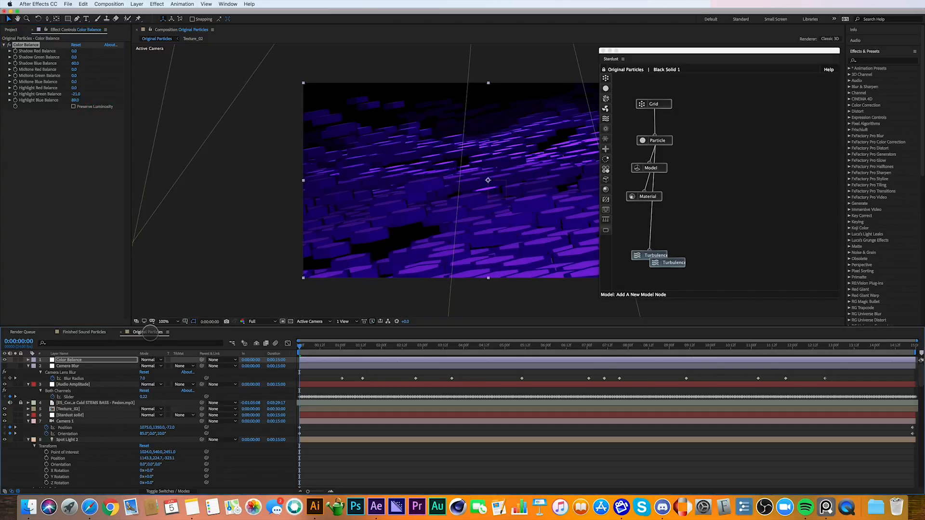
{"action": "left_click", "coordinate": [130, 3]}
{"action": "type", "text": "FX"}
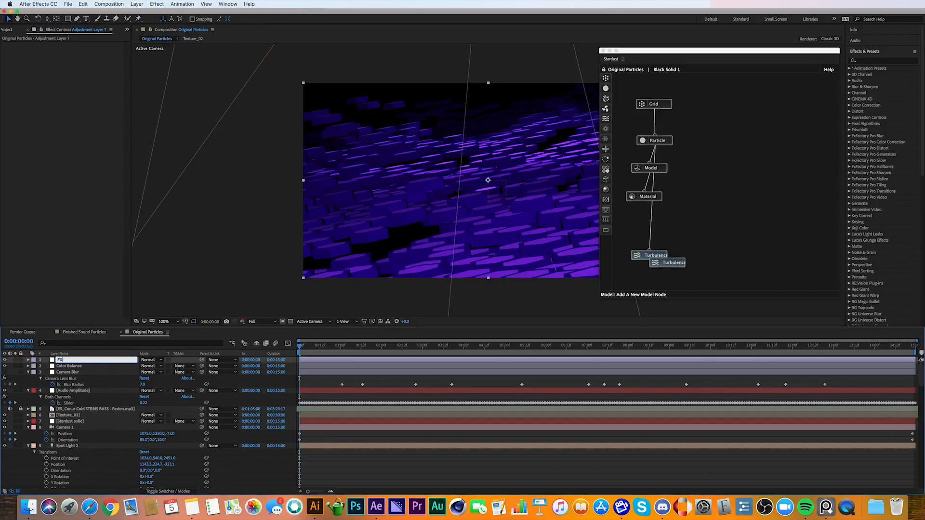
Step: Apply S_Glow and a Tint at 61% amount to the FX adjustment layer
{"action": "left_click", "coordinate": [156, 3]}
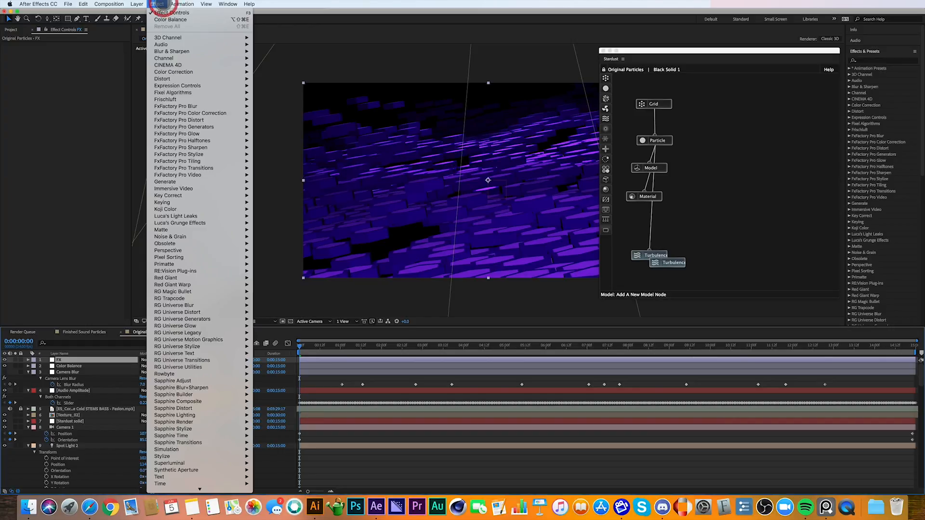
{"action": "mouse_move", "coordinate": [173, 422]}
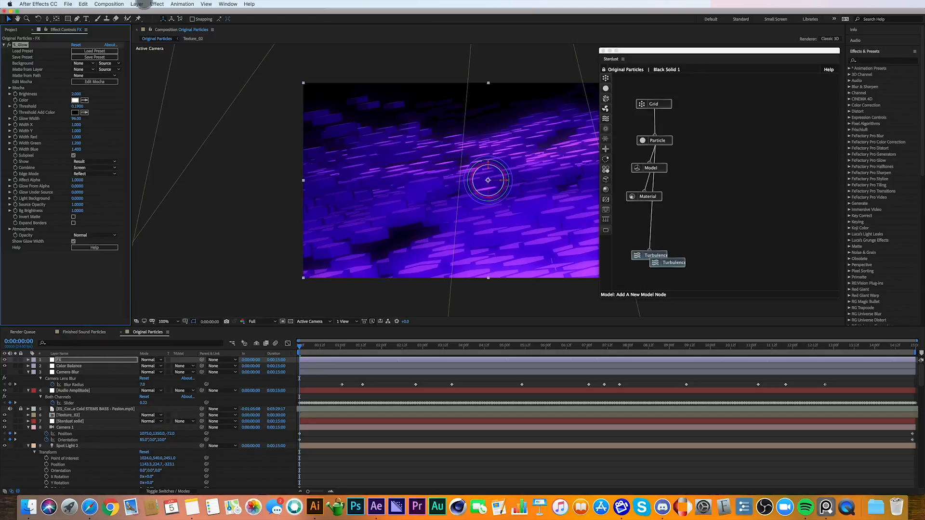
{"action": "left_click", "coordinate": [155, 4]}
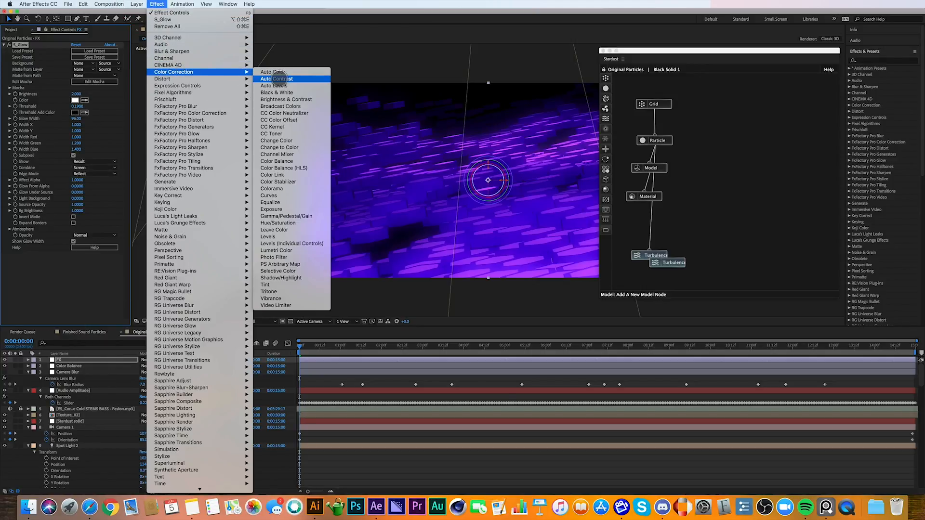
{"action": "mouse_move", "coordinate": [280, 284]}
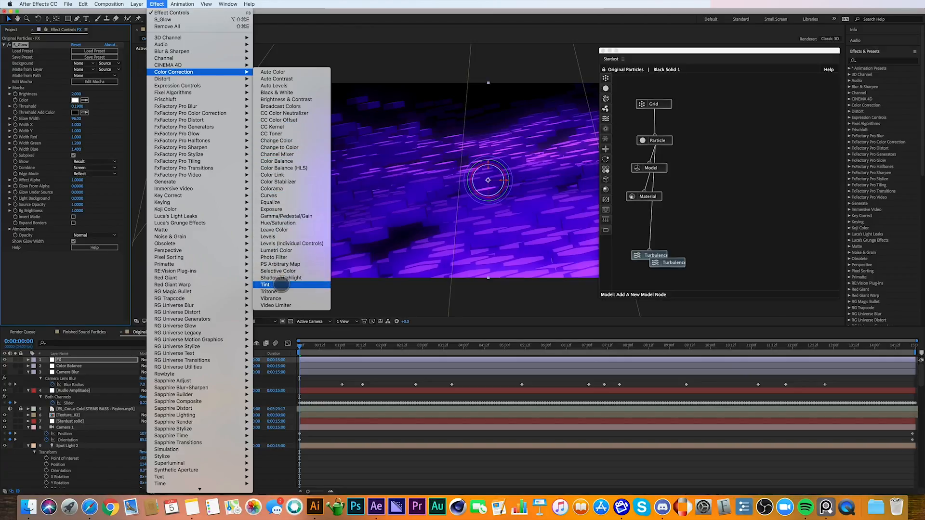
{"action": "left_click", "coordinate": [265, 284]}
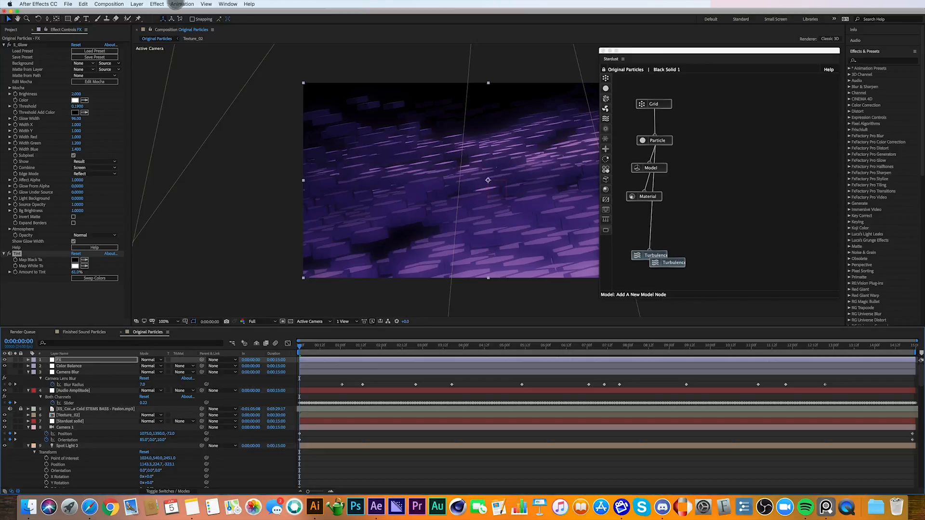
Step: Apply Curves to the FX layer and lift the RGB curve to brighten the tiles
{"action": "left_click", "coordinate": [156, 4]}
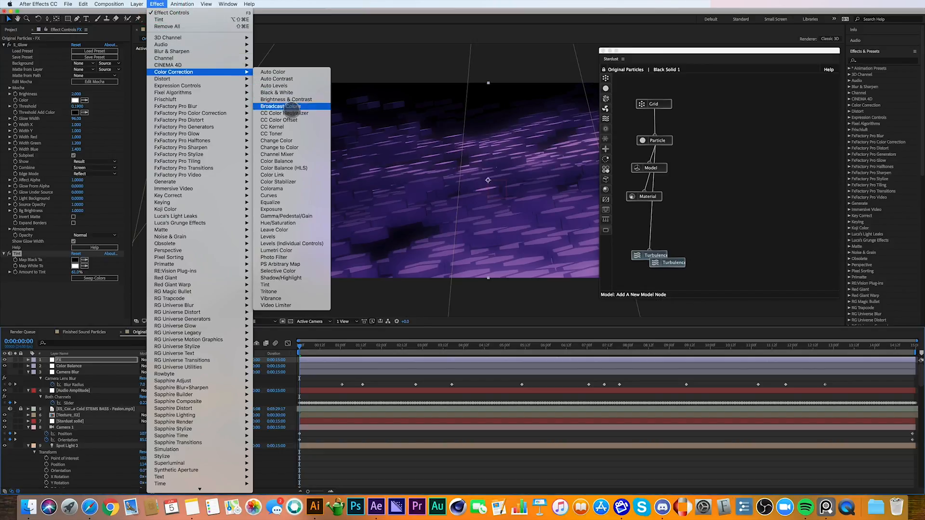
{"action": "left_click", "coordinate": [268, 195]}
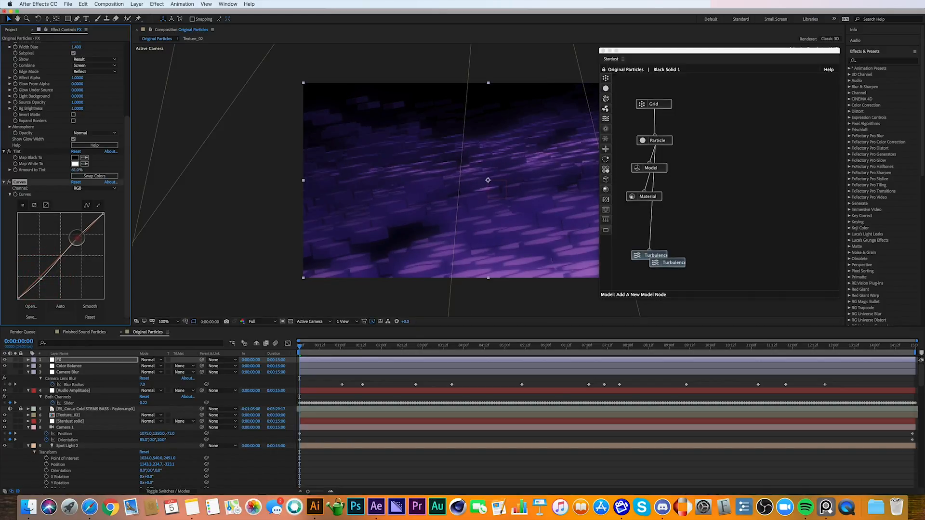
{"action": "left_click_drag", "start_coordinate": [80, 236], "coordinate": [43, 278]}
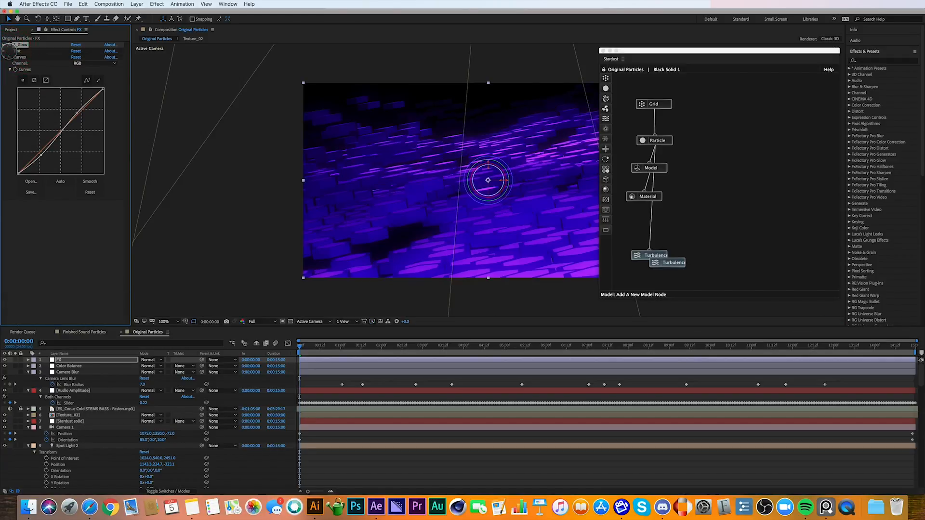
{"action": "left_click", "coordinate": [156, 3]}
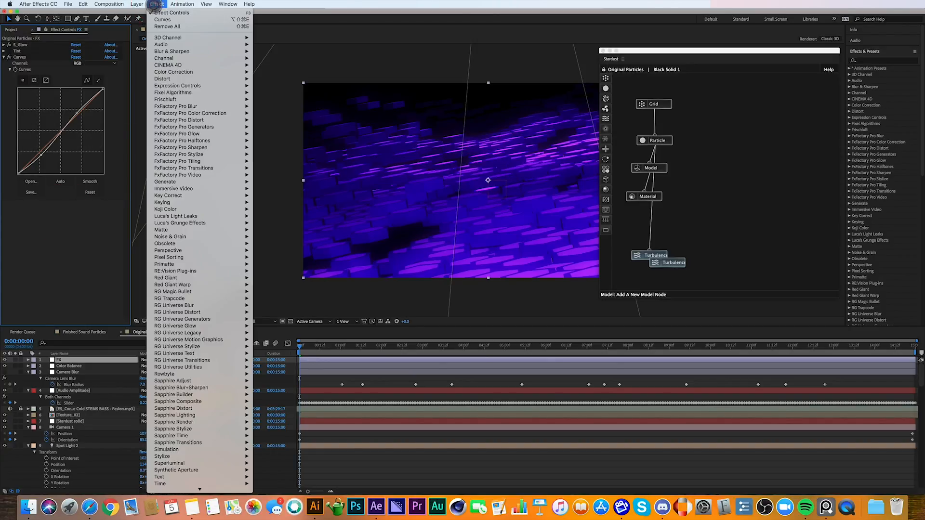
{"action": "mouse_move", "coordinate": [188, 257]}
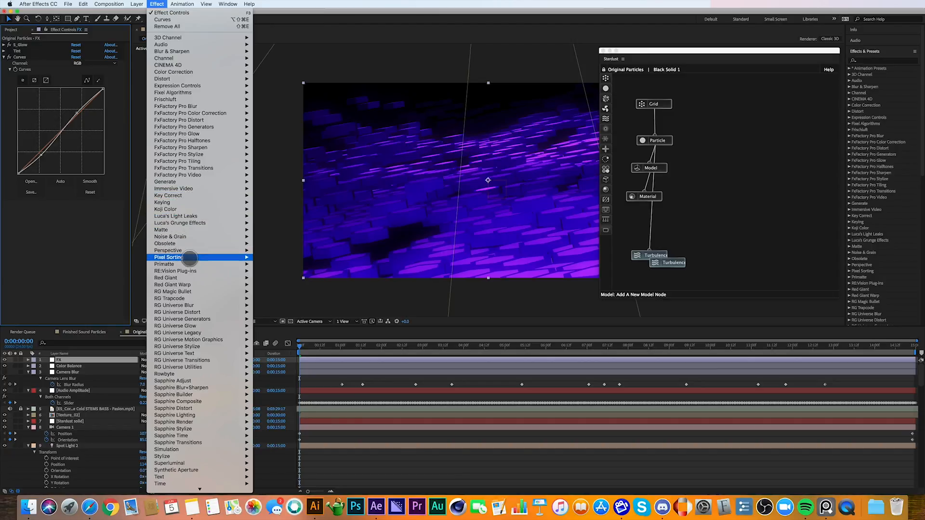
{"action": "mouse_move", "coordinate": [171, 284]}
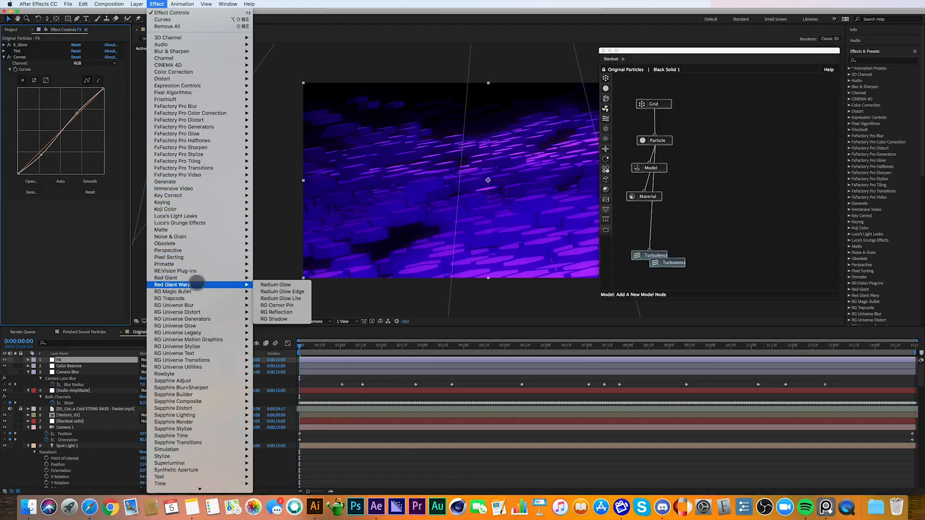
{"action": "mouse_move", "coordinate": [172, 291]}
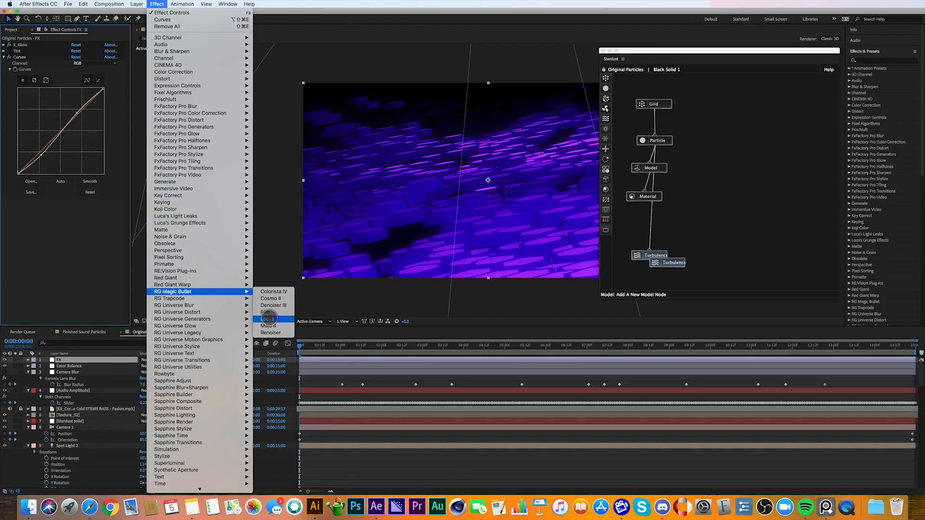
Step: Apply Magic Bullet Looks and Add Grain to the FX layer, with grain Viewing Mode set to Final Output
{"action": "left_click", "coordinate": [266, 319]}
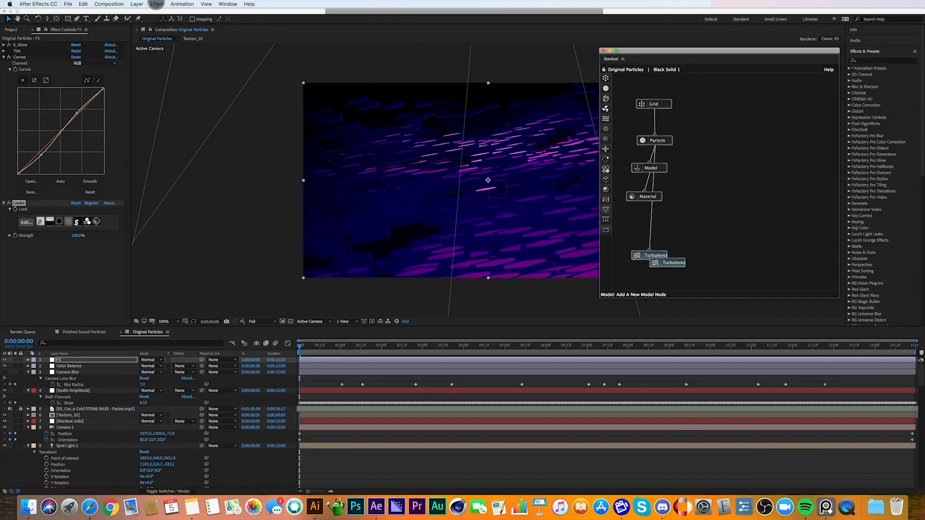
{"action": "left_click", "coordinate": [156, 3]}
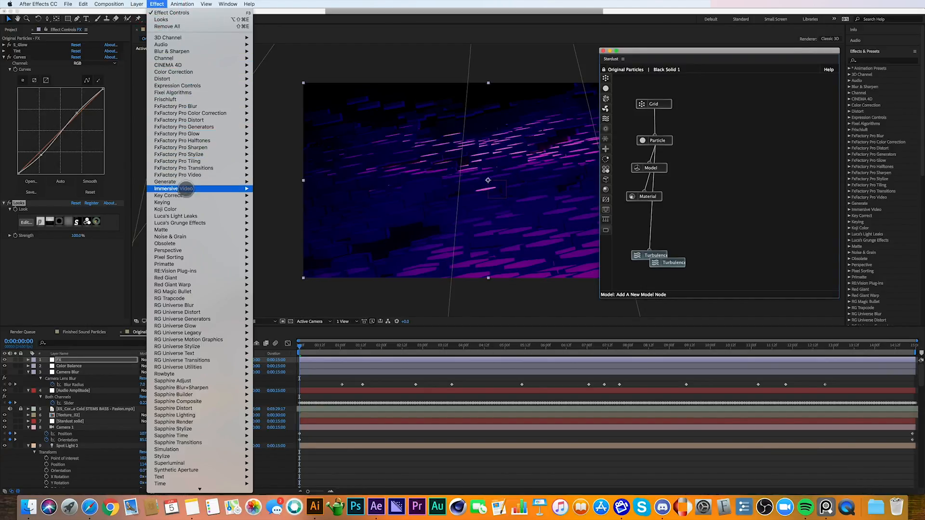
{"action": "mouse_move", "coordinate": [170, 237]}
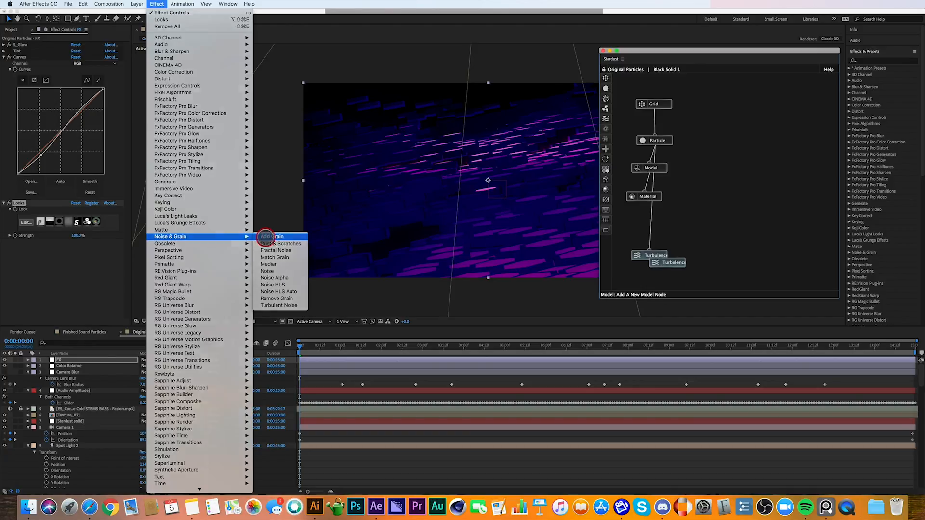
{"action": "left_click", "coordinate": [272, 238]}
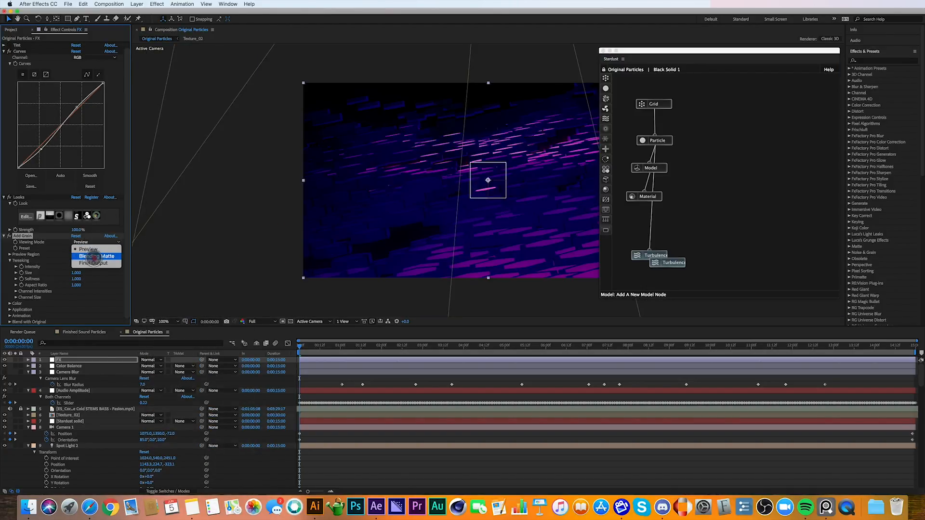
{"action": "left_click", "coordinate": [95, 262]}
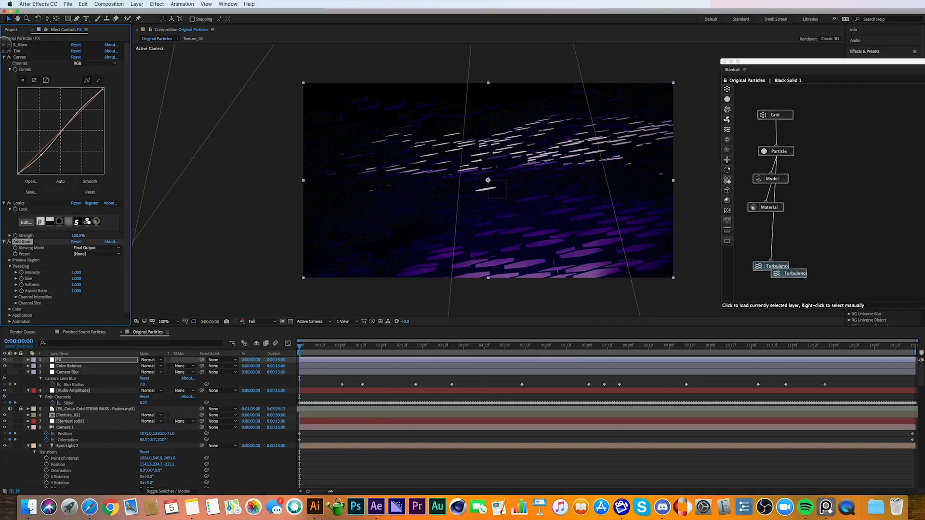
Step: Select the Camera Blur layer and scrub the time indicator to watch the blur animation
{"action": "left_click", "coordinate": [5, 44]}
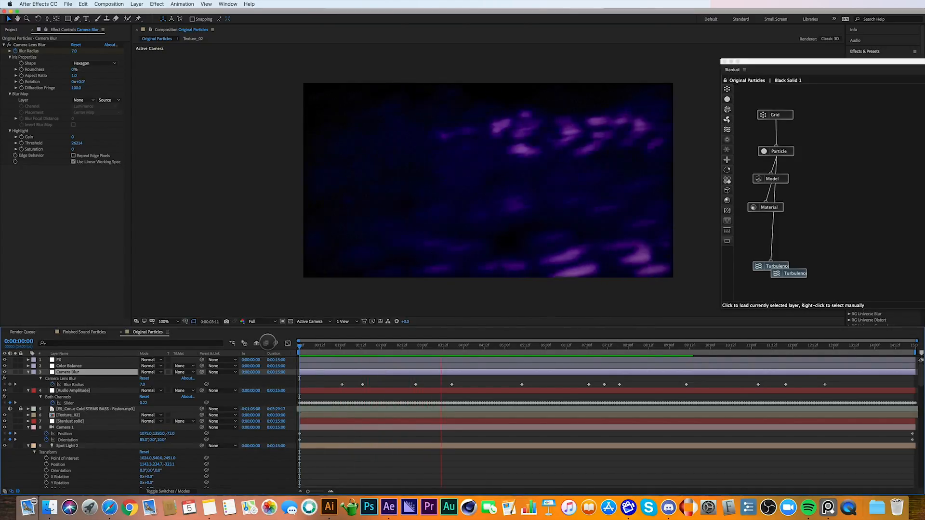
{"action": "left_click_drag", "start_coordinate": [442, 346], "coordinate": [376, 345]}
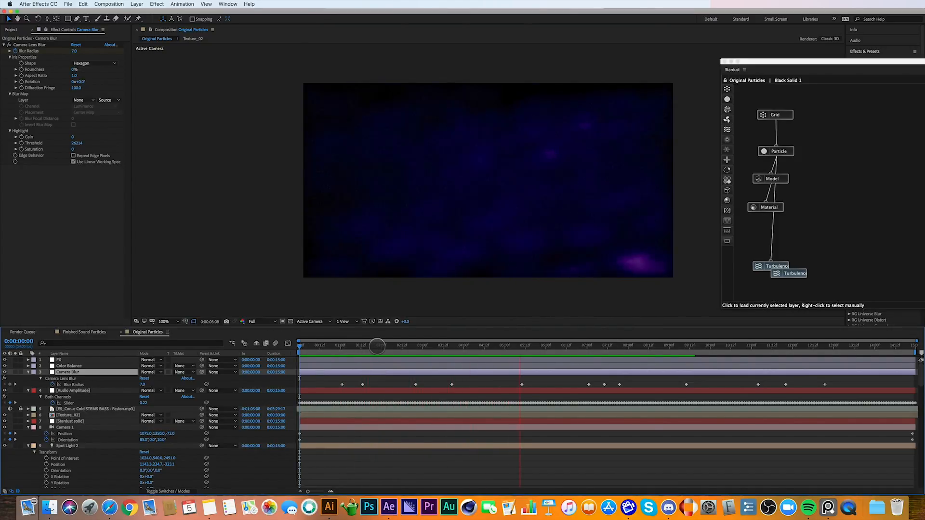